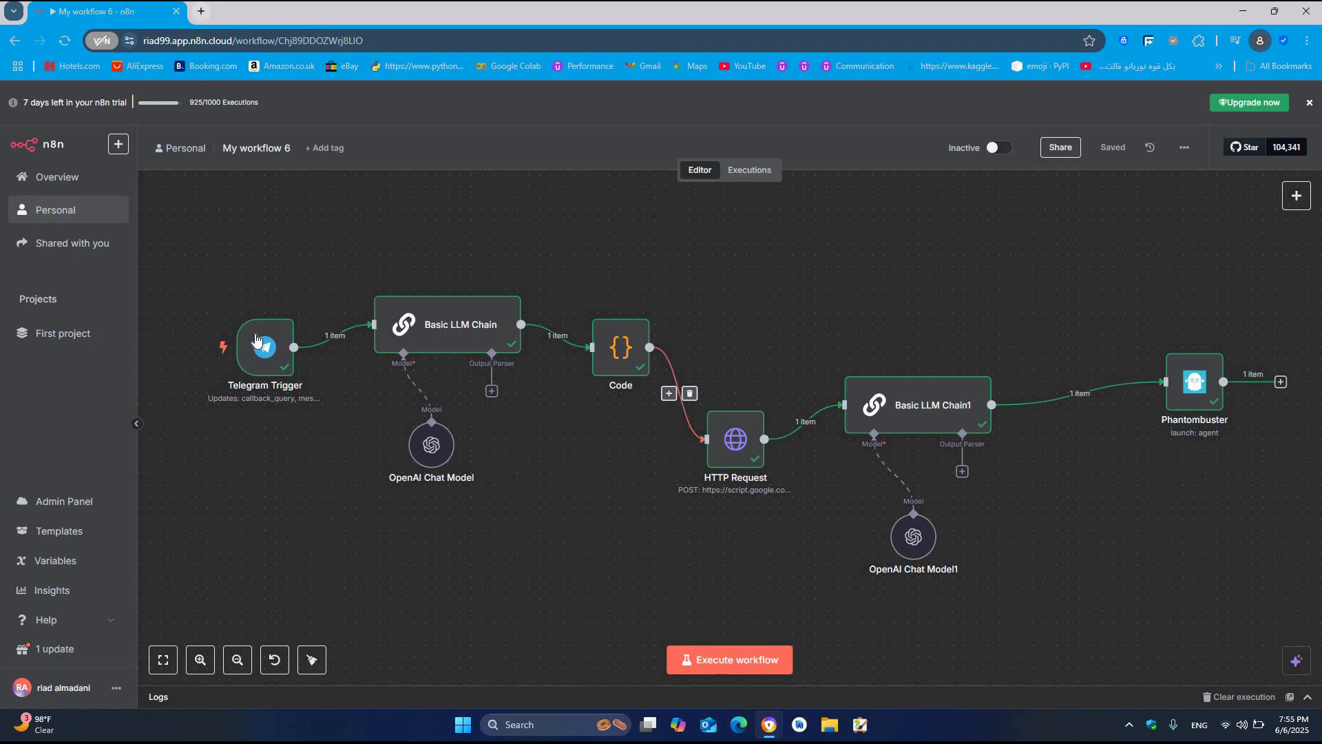
mouse_move(255, 361)
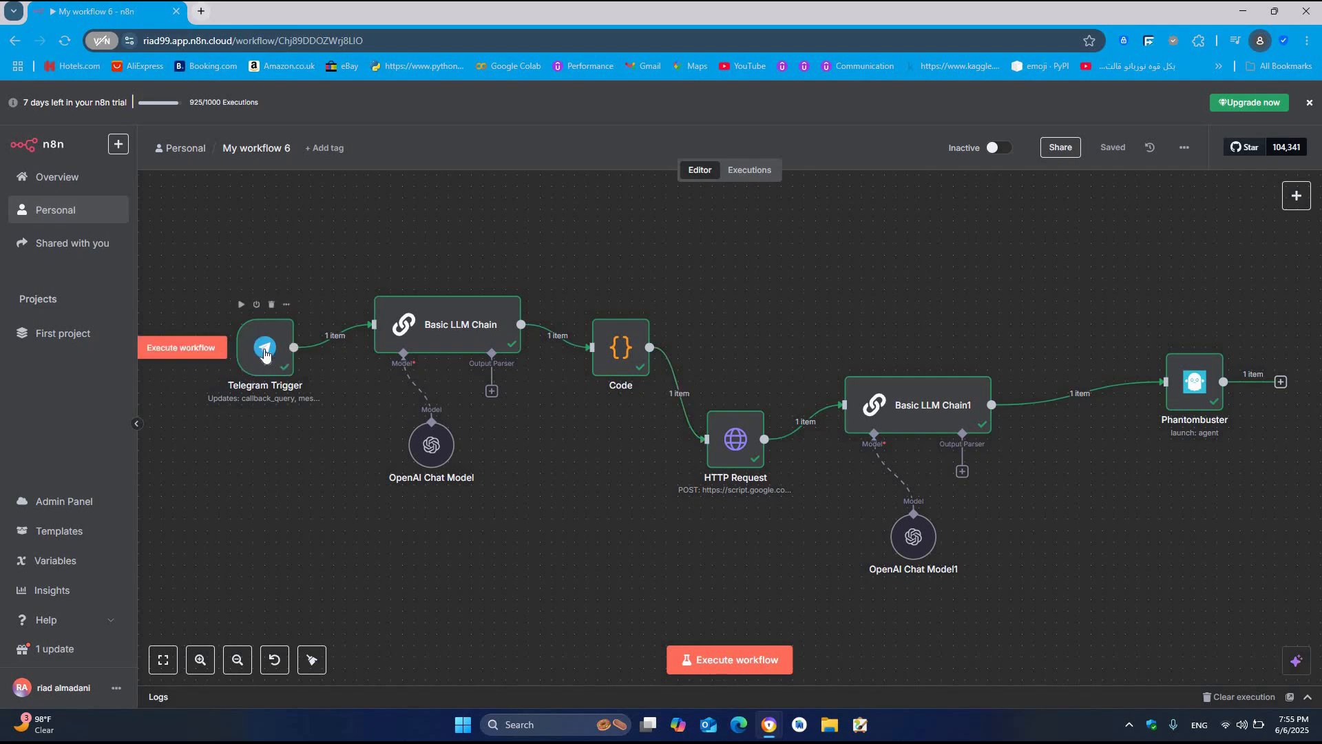
Step: Open the Telegram Trigger and keep its existing Unnamed Telegram credential
double_click(266, 348)
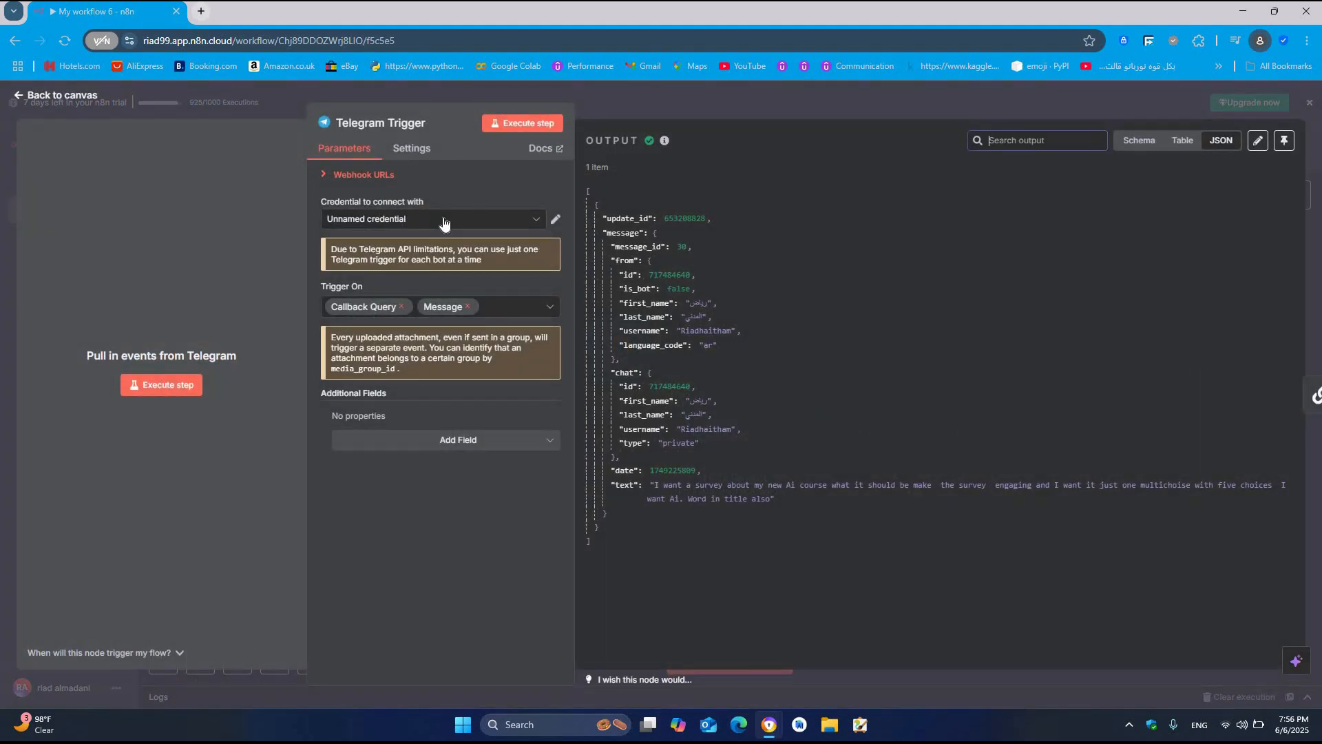
click(433, 218)
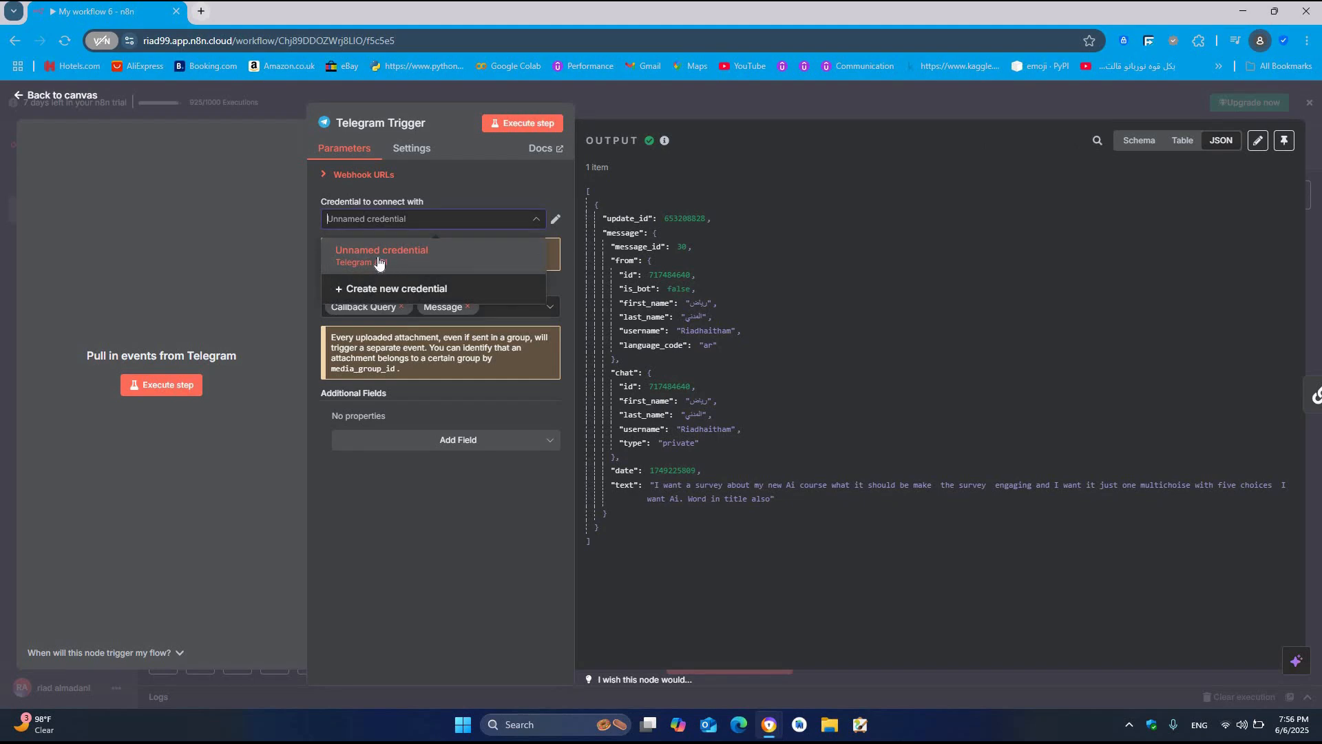
click(381, 255)
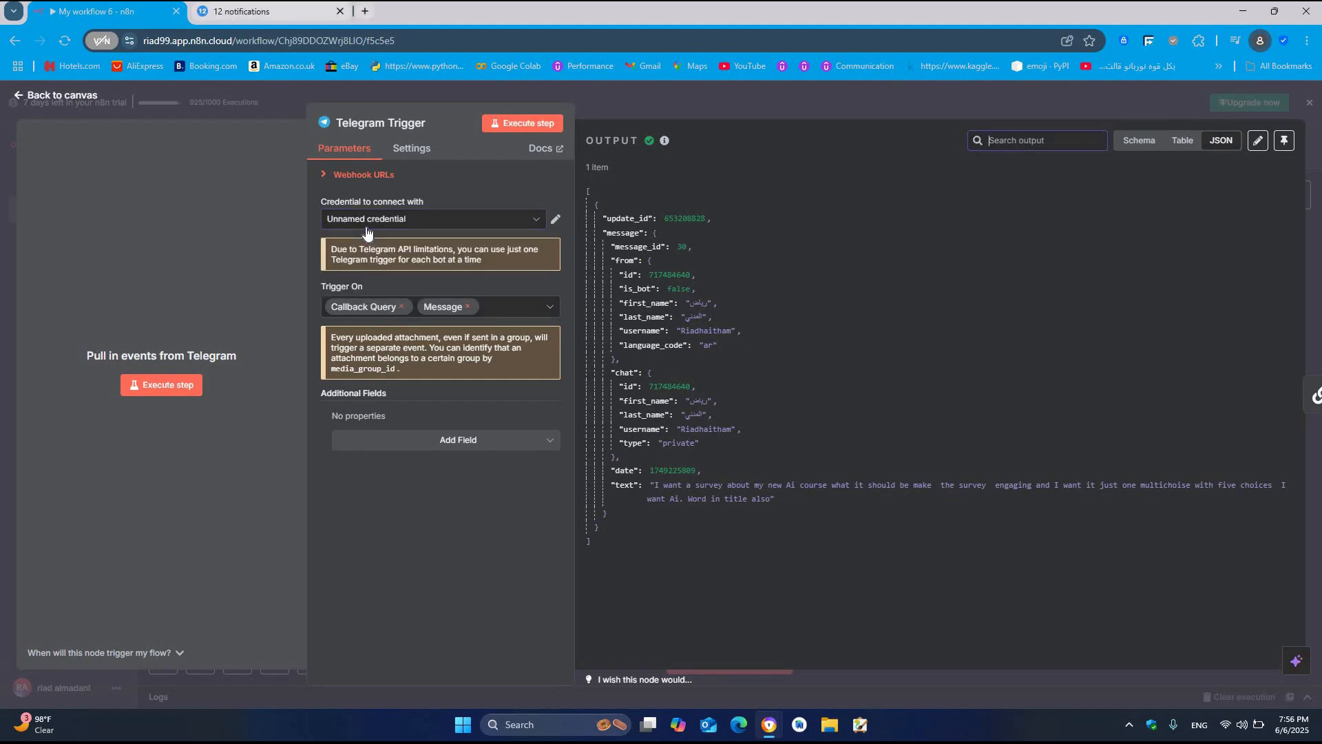
mouse_move(80, 279)
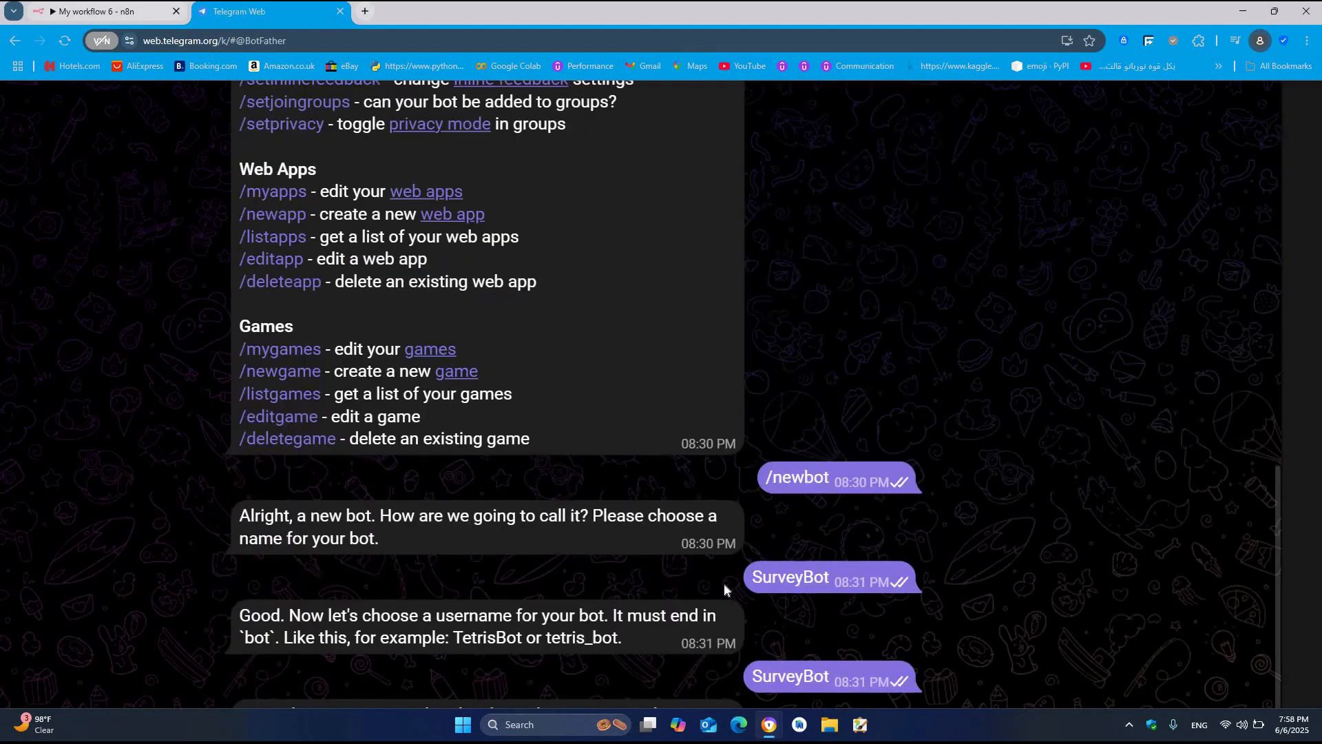
Step: Review the AutmationBot token in the BotFather chat, then view the SurveyBot chat
double_click(790, 577)
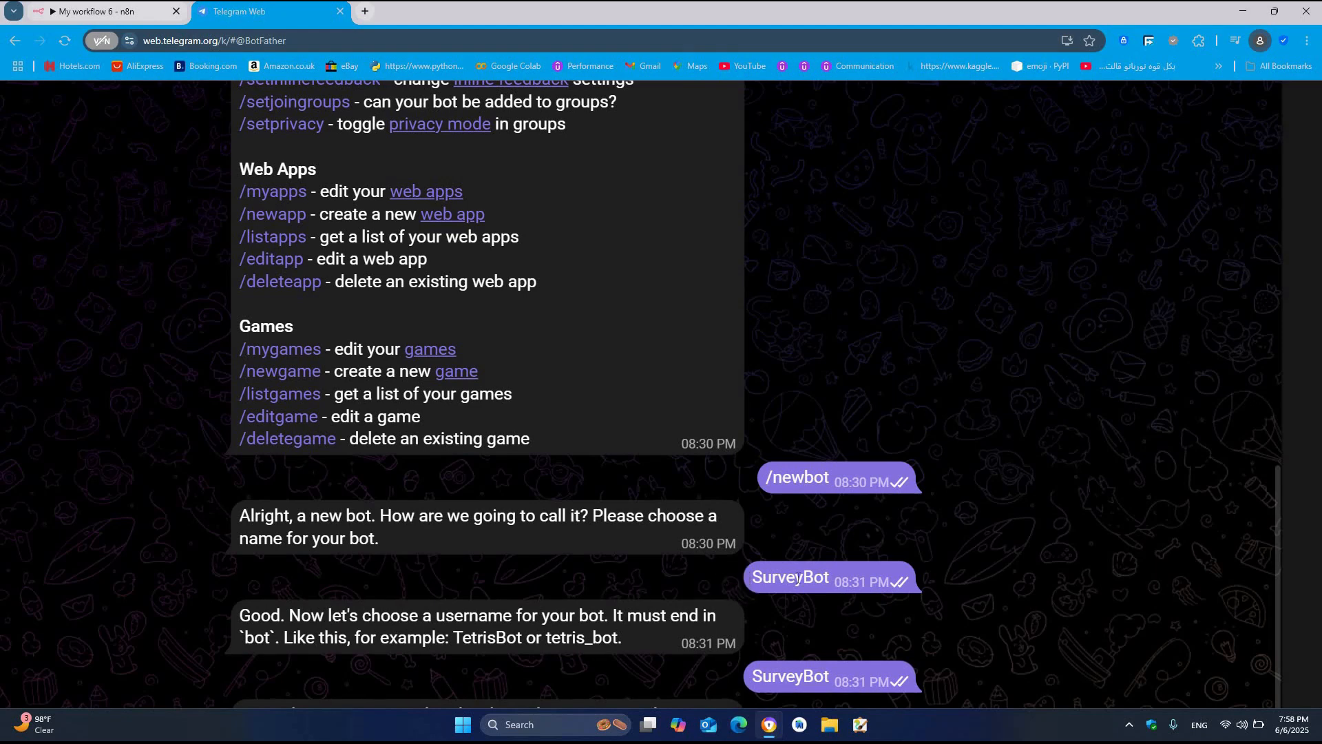
mouse_move(818, 643)
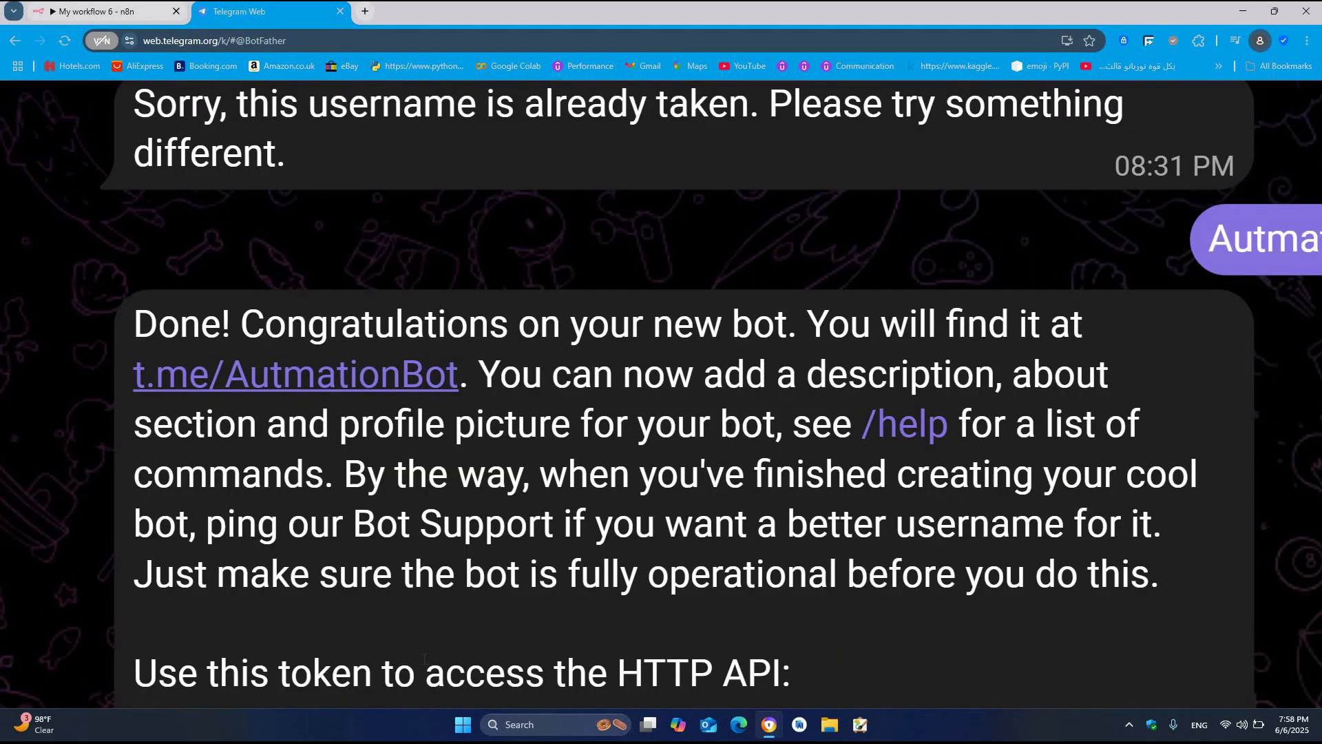
double_click(324, 672)
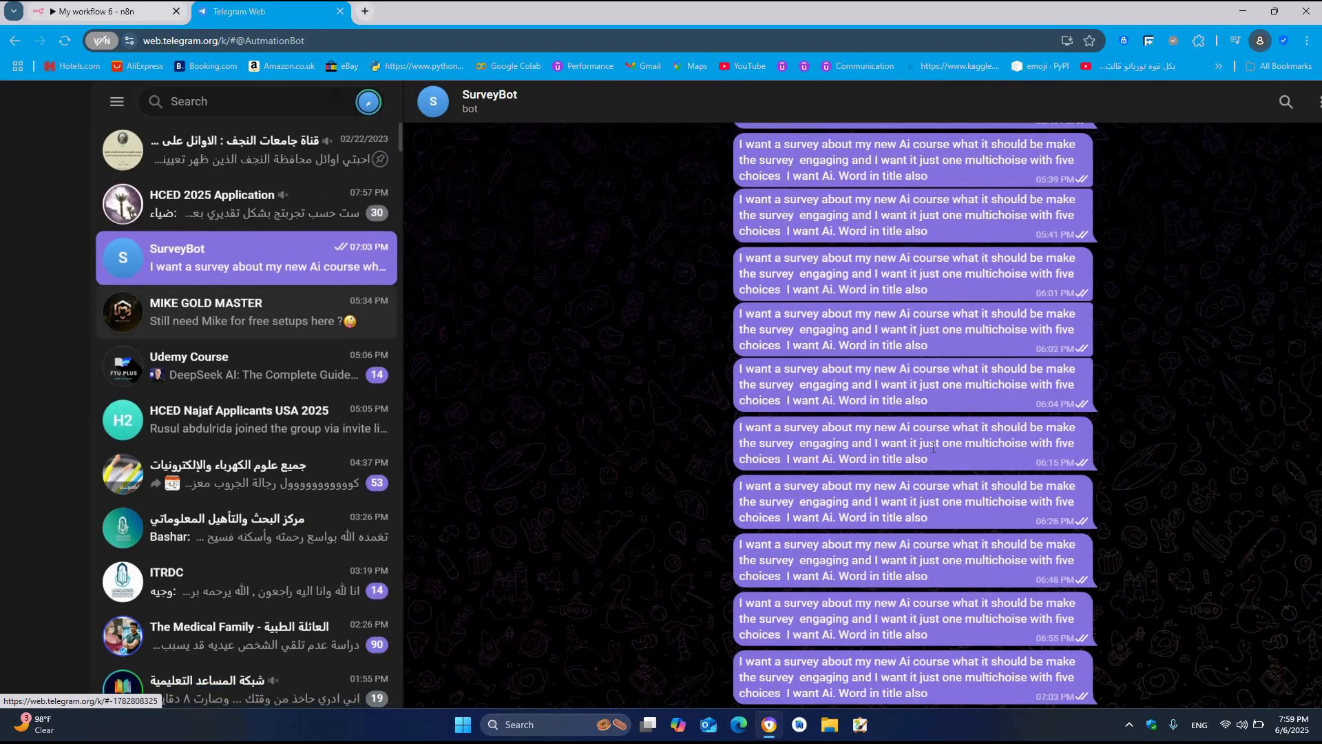
Step: Verify the Telegram credential tests successfully with its access token and api.telegram.org URL
click(101, 11)
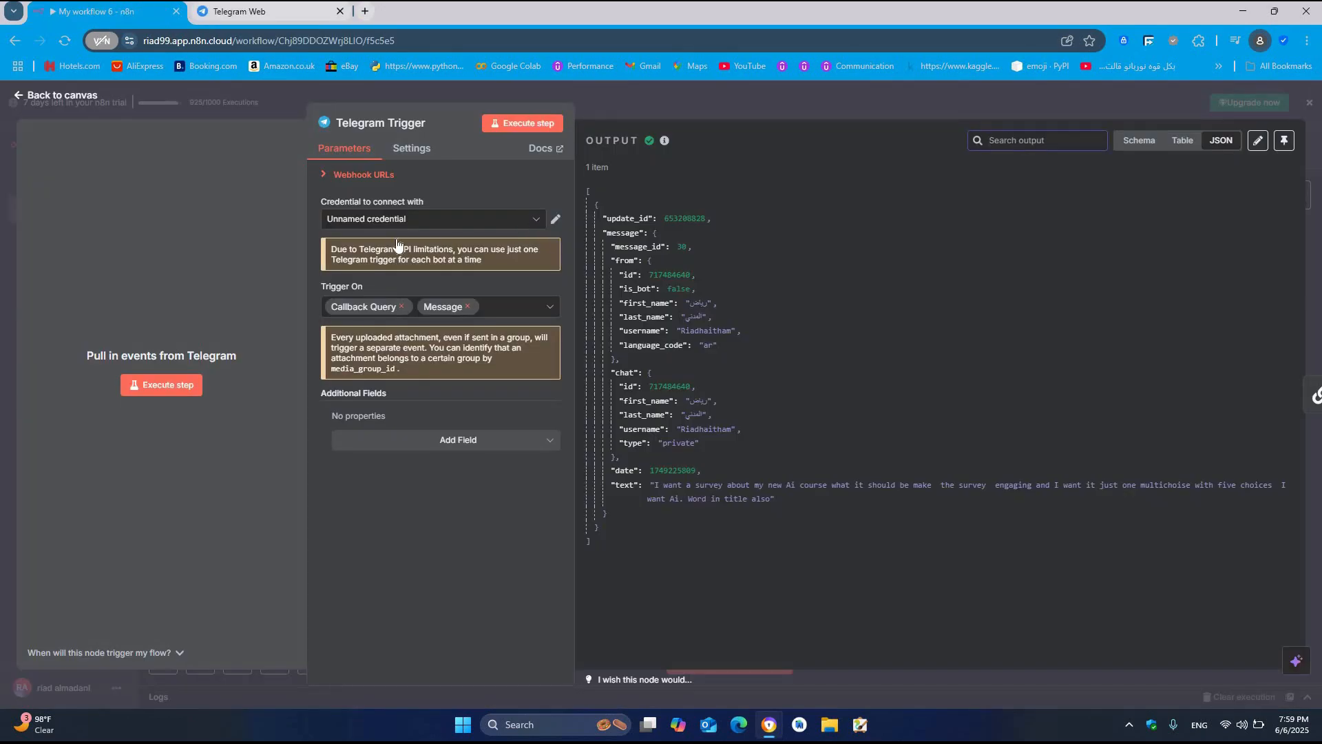
click(433, 218)
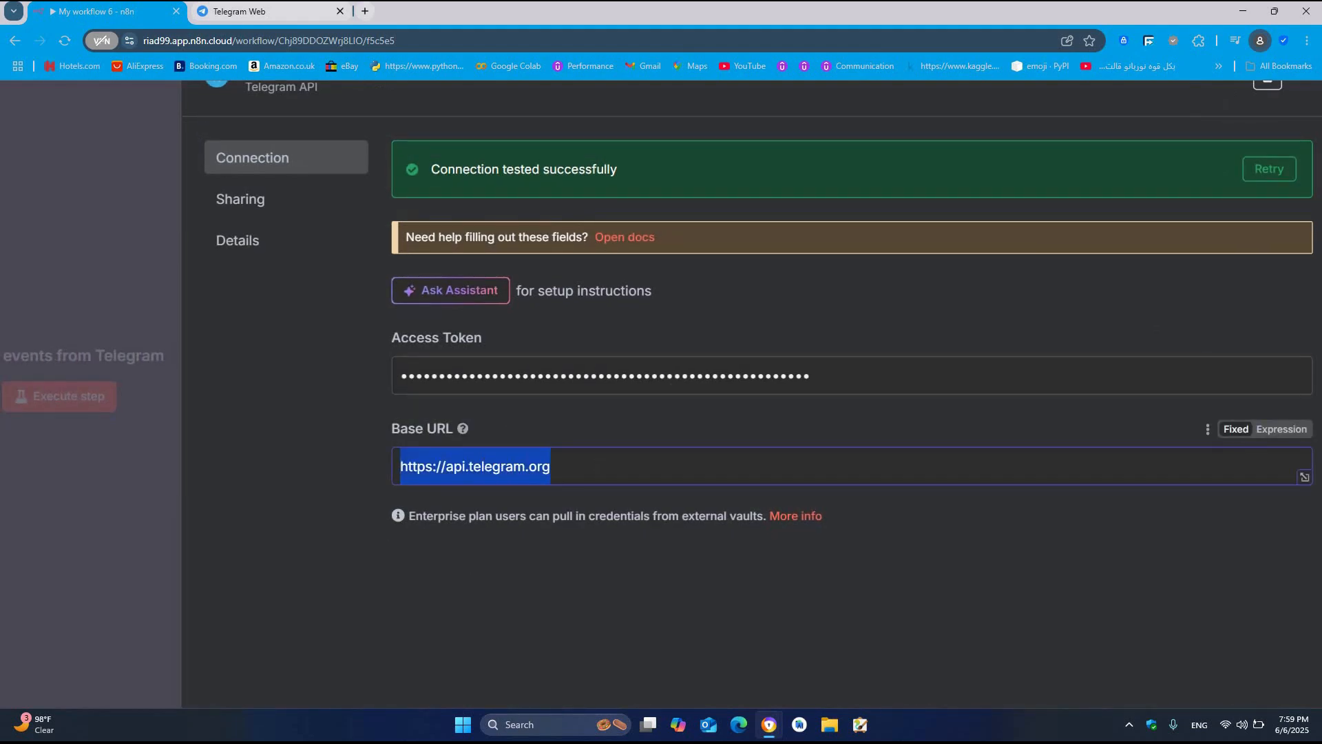
scroll(down, 3)
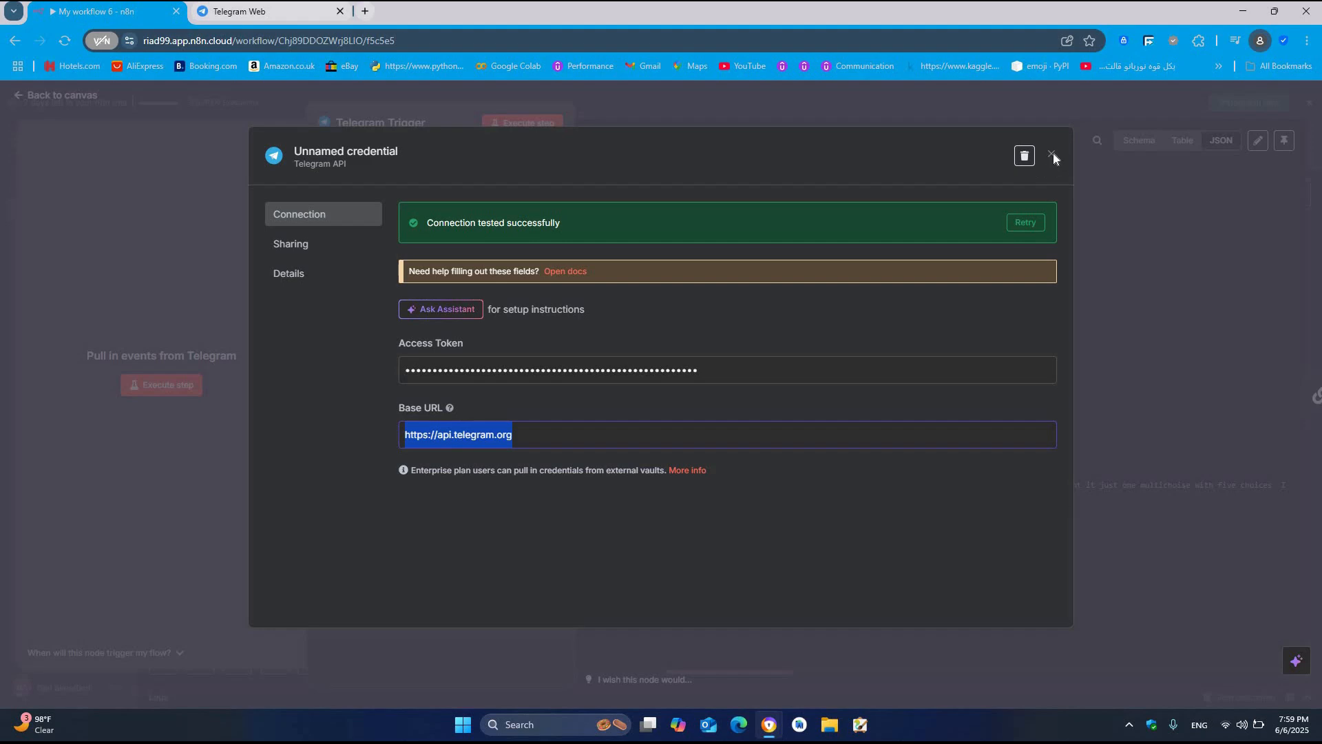
click(1053, 156)
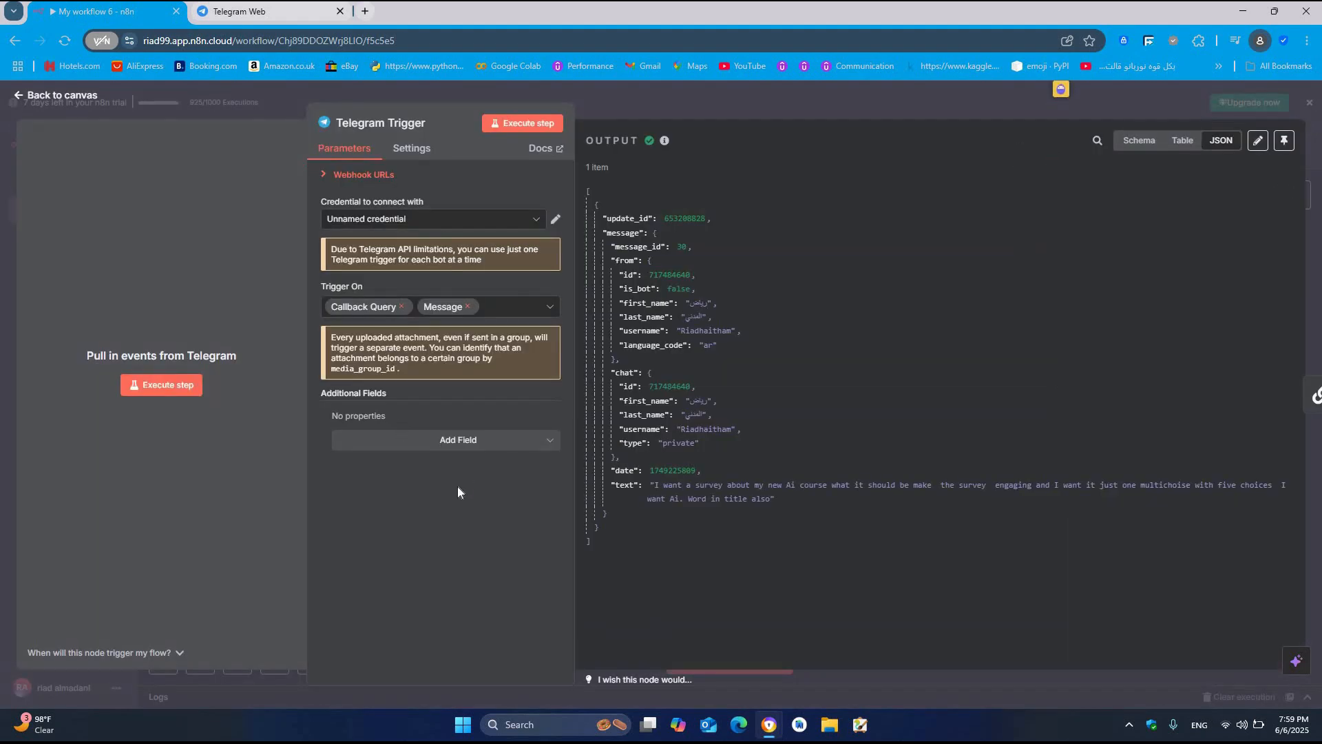
Step: Inspect the Basic LLM Chain's message-text prompt, system message and JSON survey output
click(53, 94)
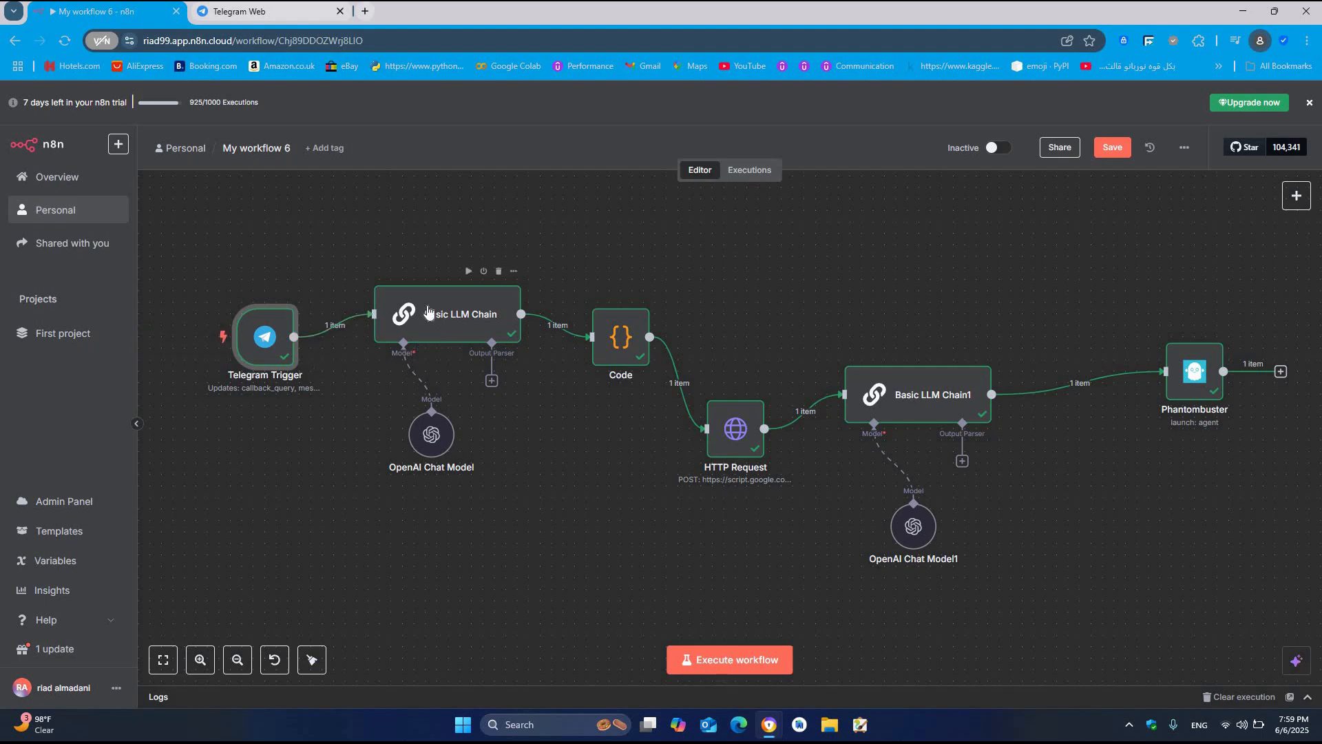
mouse_move(478, 327)
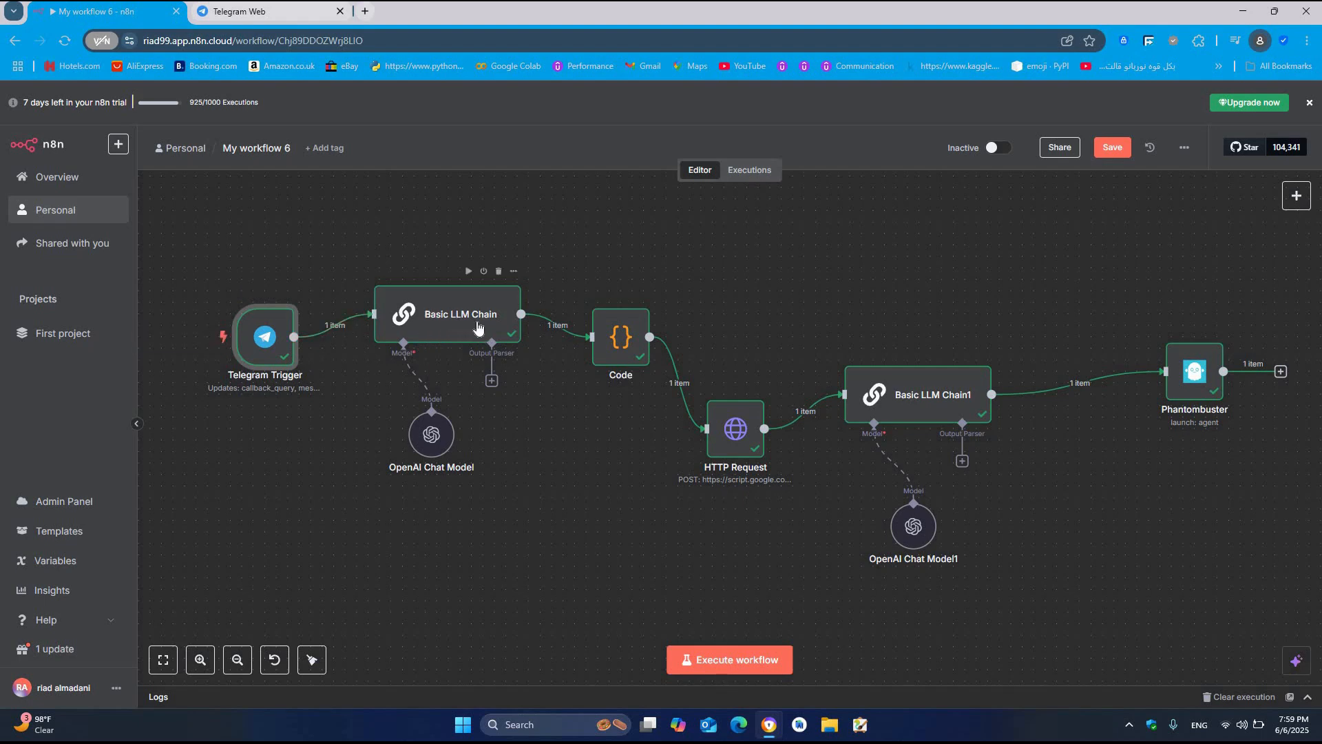
double_click(461, 314)
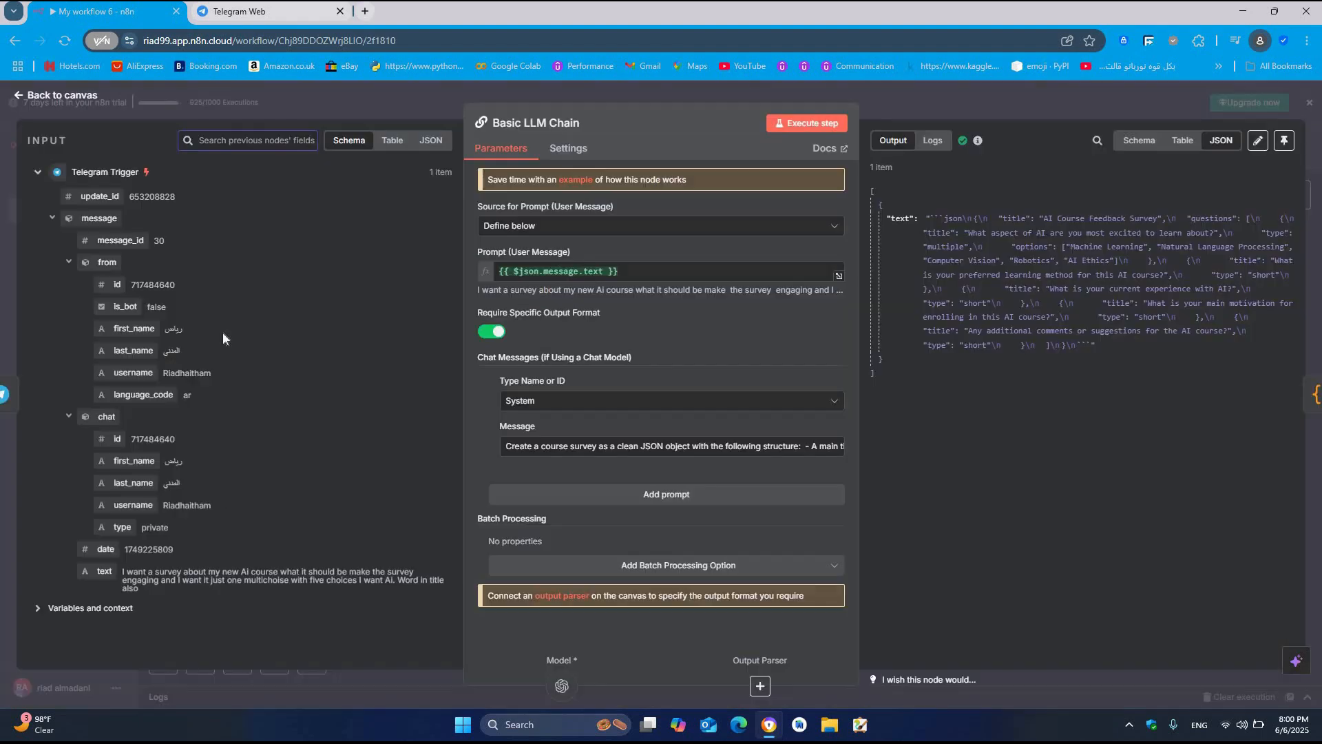
mouse_move(178, 371)
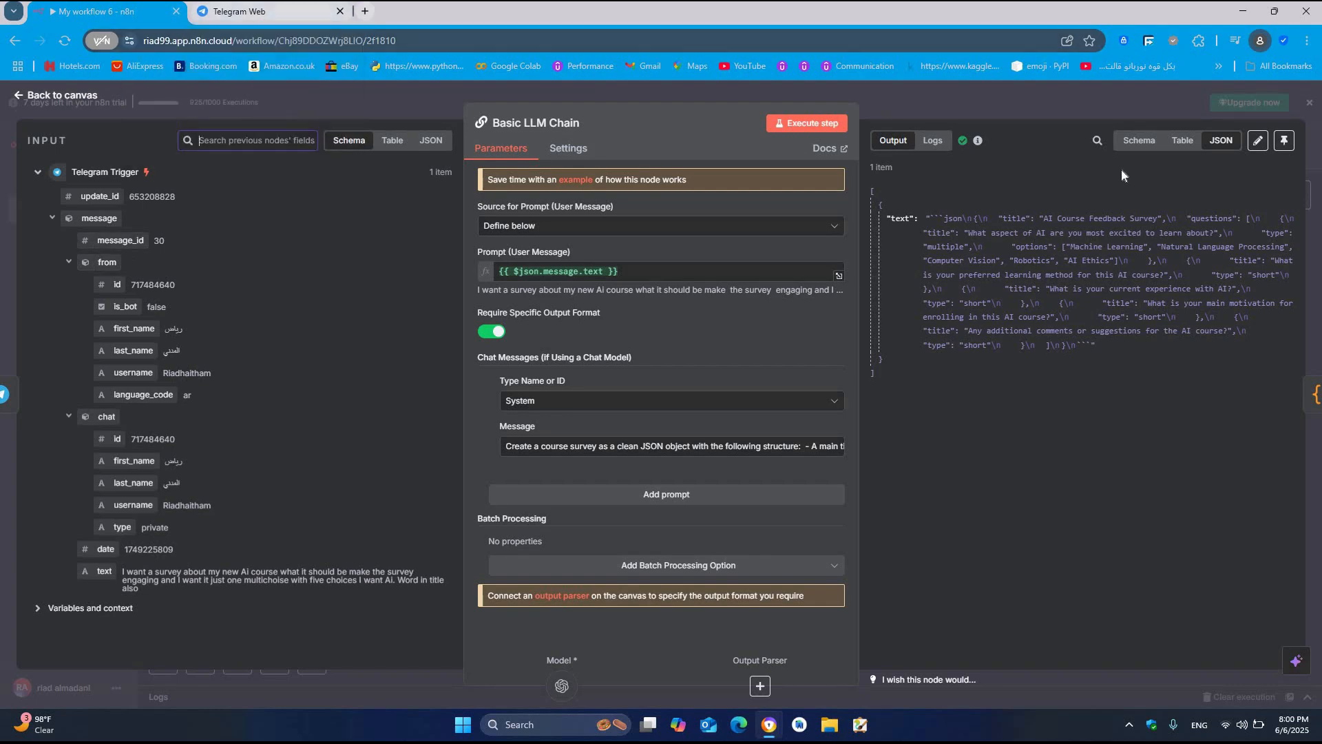
click(264, 11)
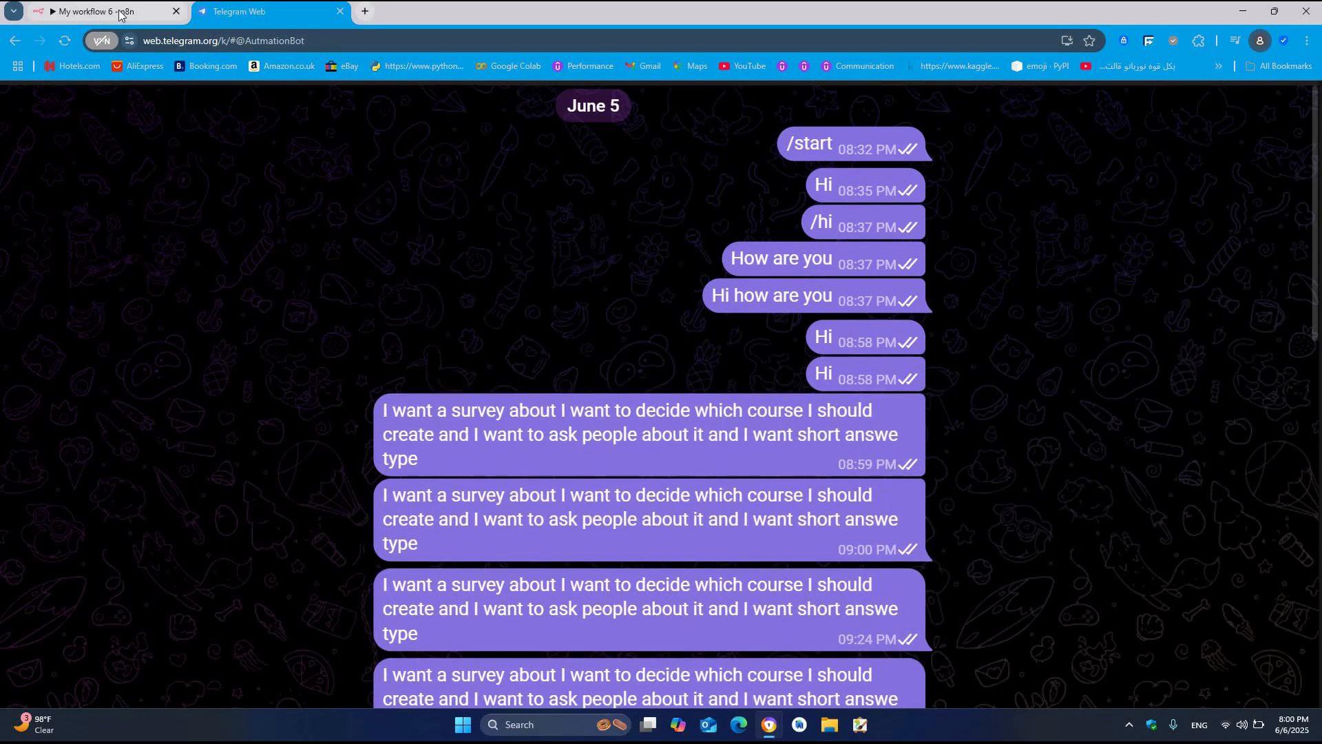
click(102, 11)
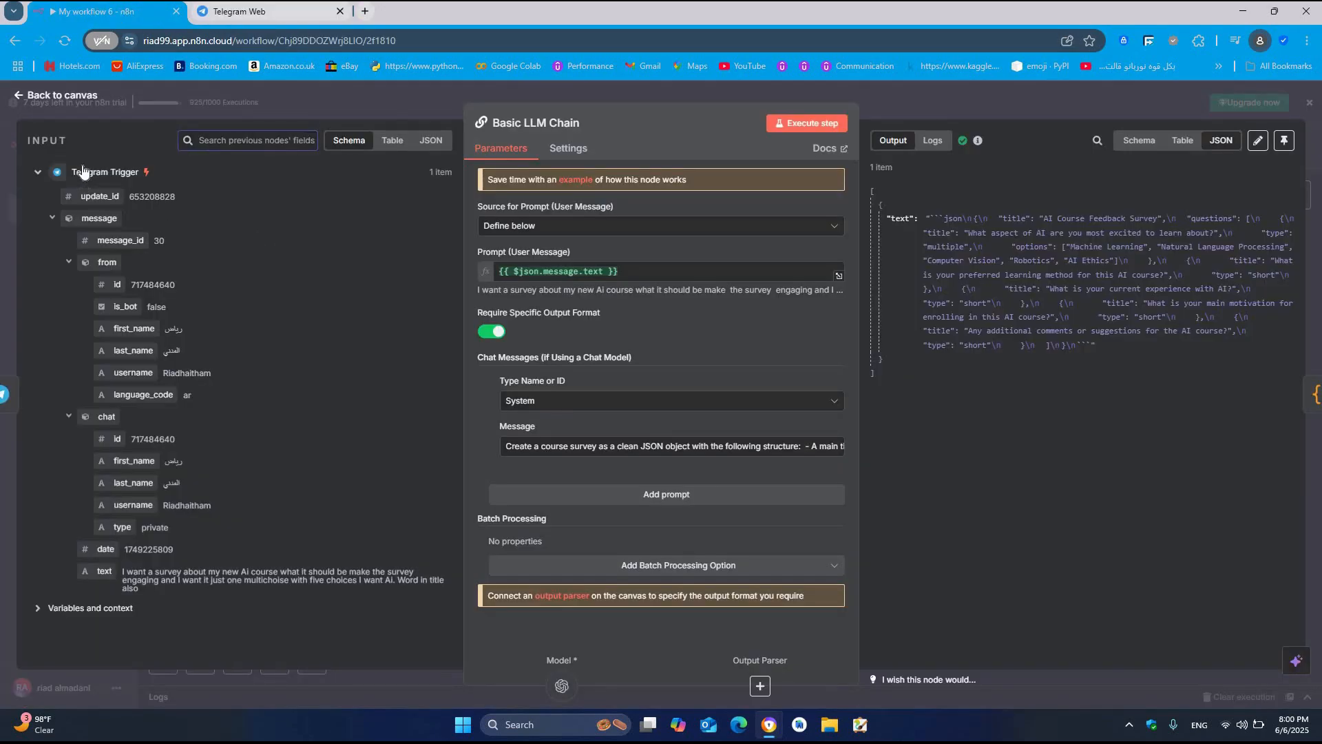
mouse_move(596, 205)
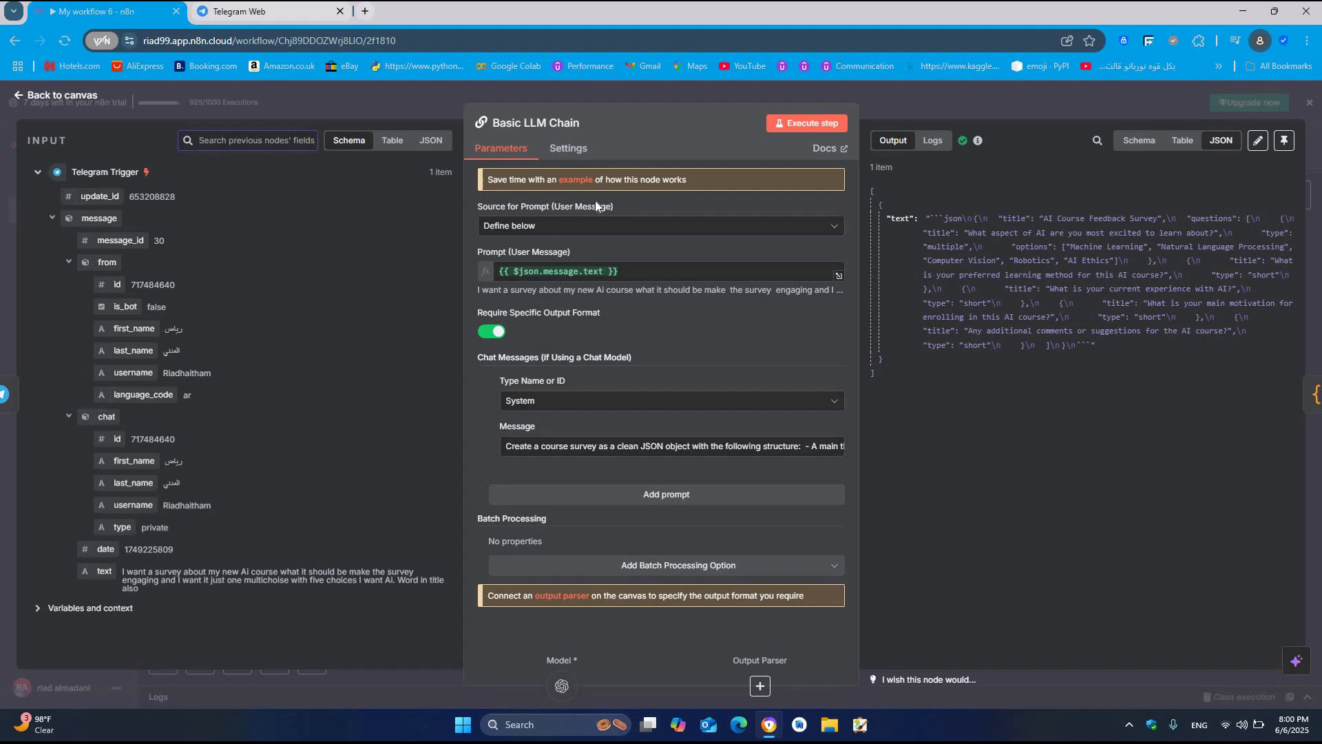
mouse_move(624, 225)
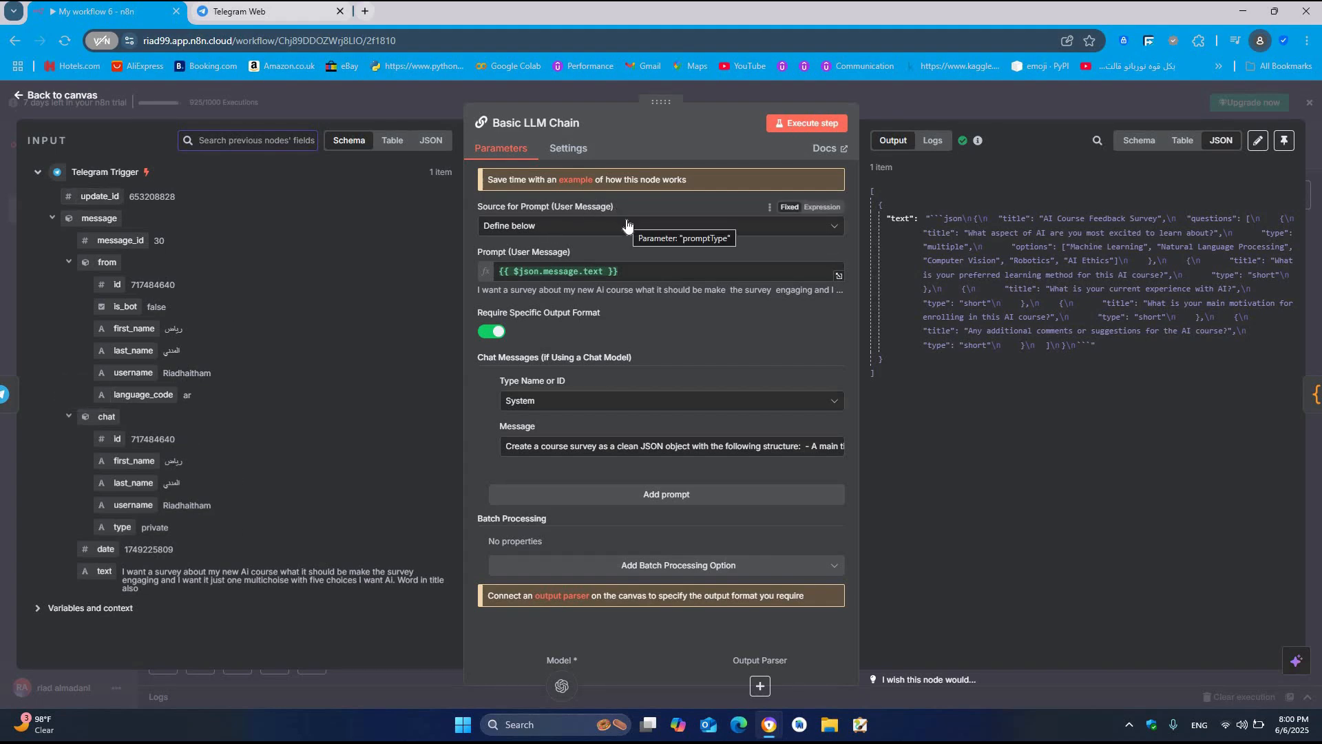
mouse_move(263, 285)
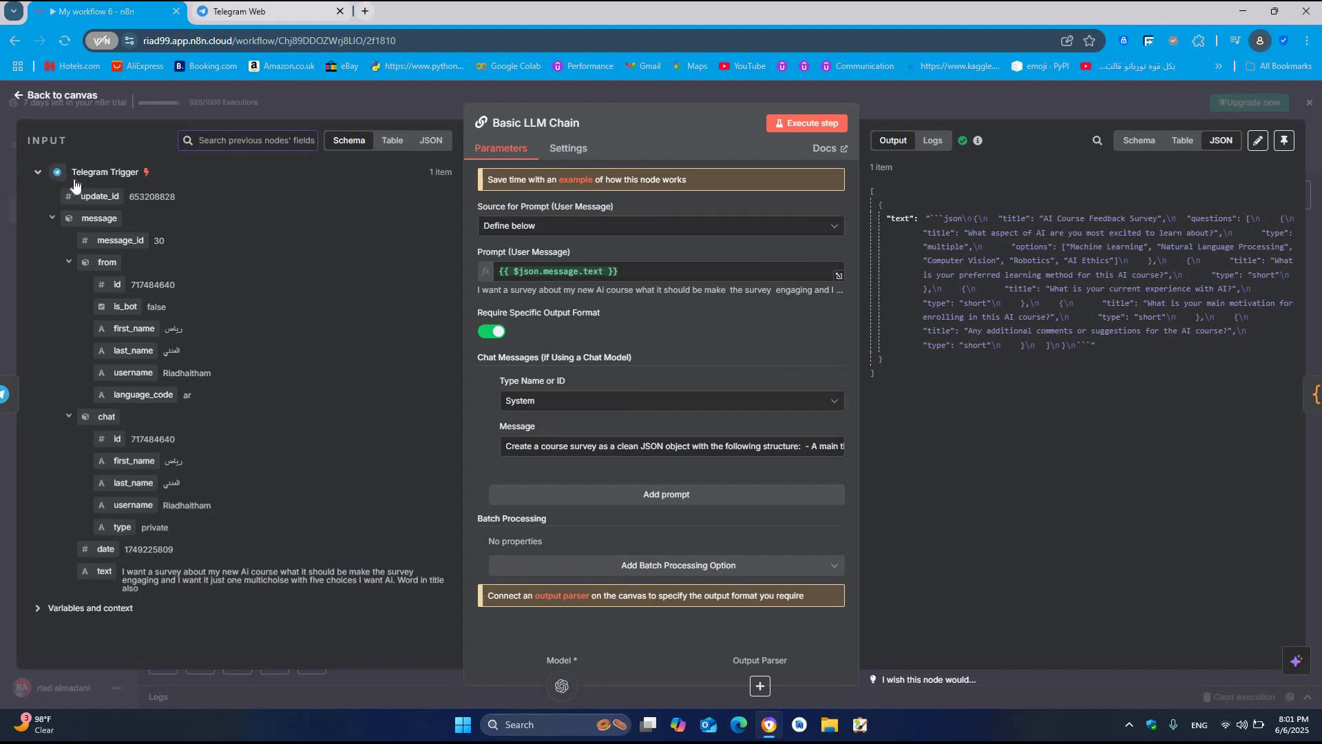
mouse_move(558, 136)
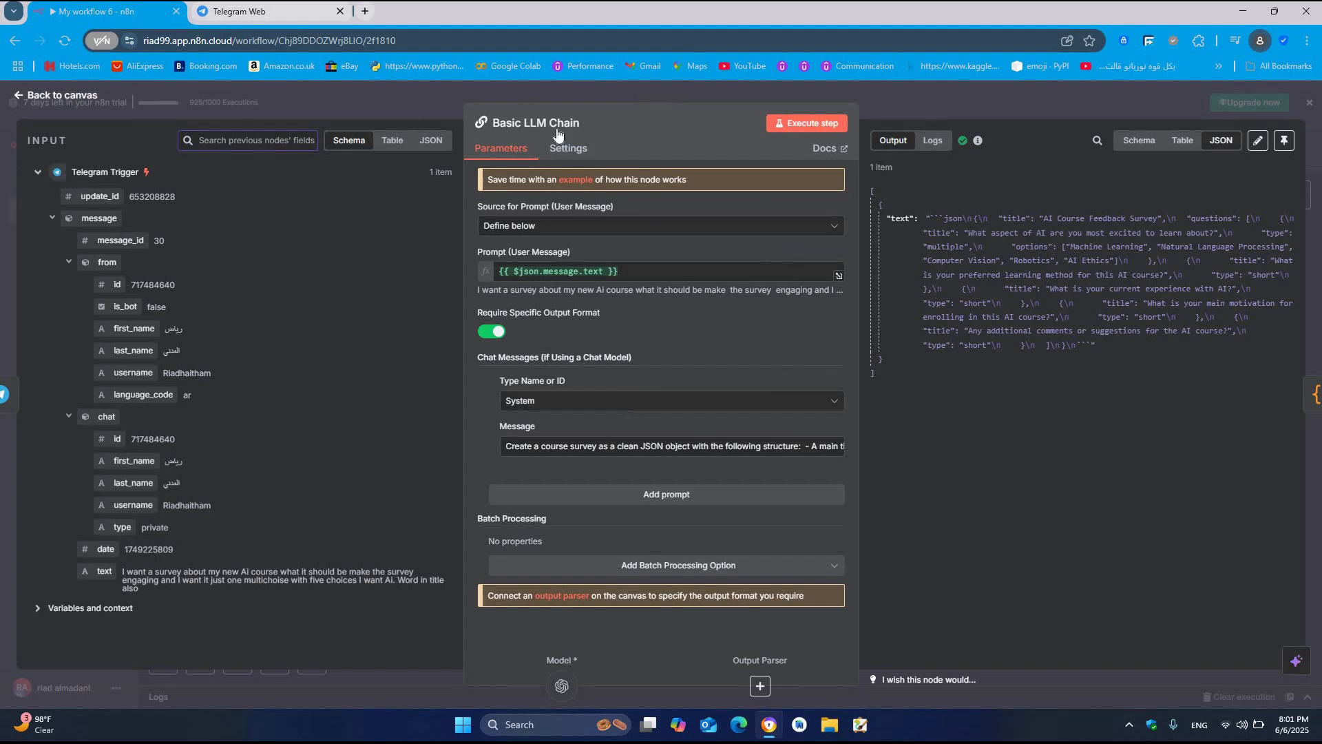
mouse_move(642, 344)
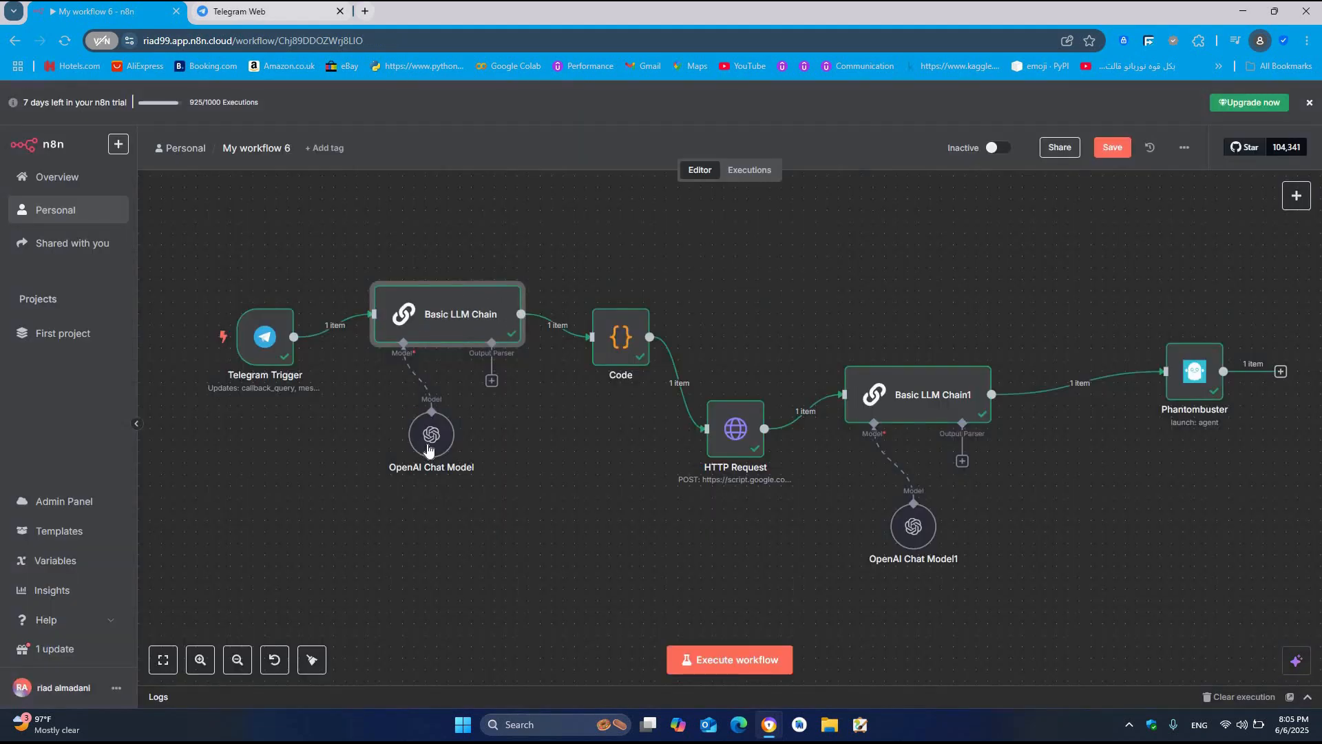
mouse_move(431, 434)
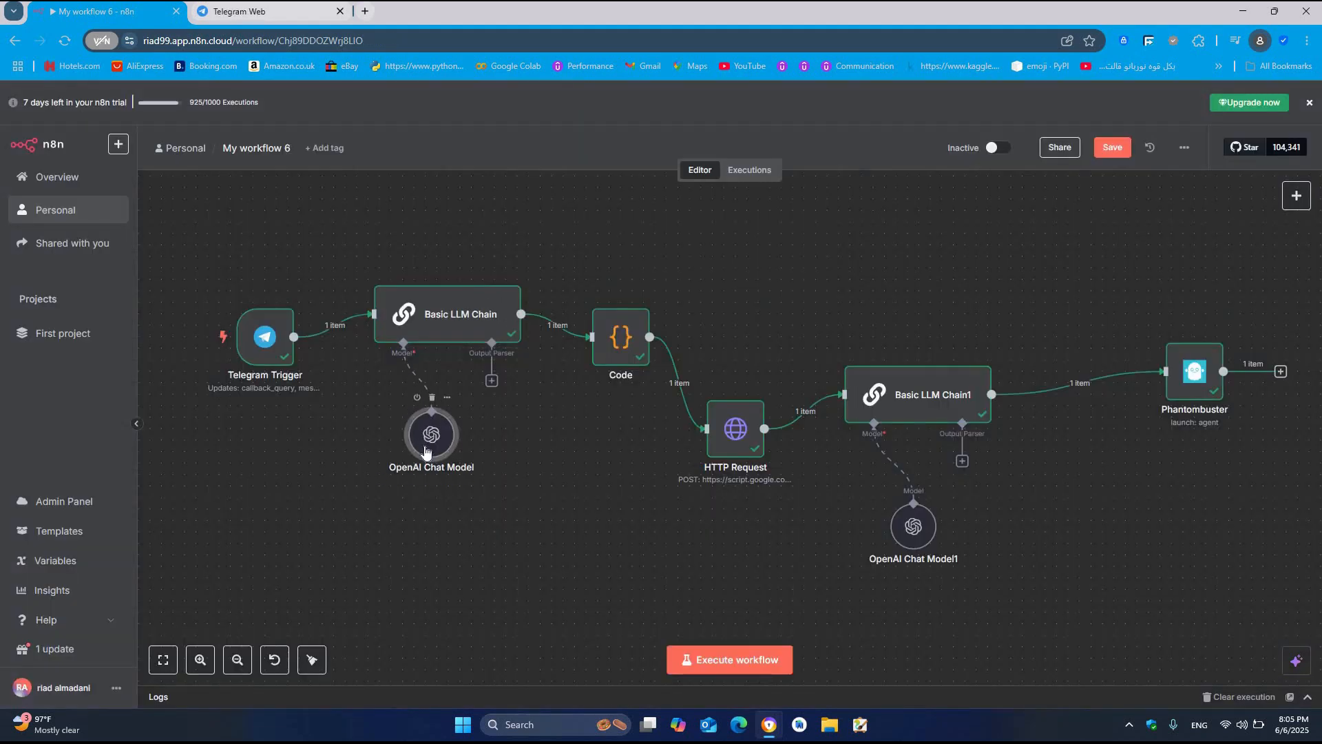
Step: Keep the OpenAI Chat Model on OpenAI account 4 with gpt-4o-mini
double_click(431, 434)
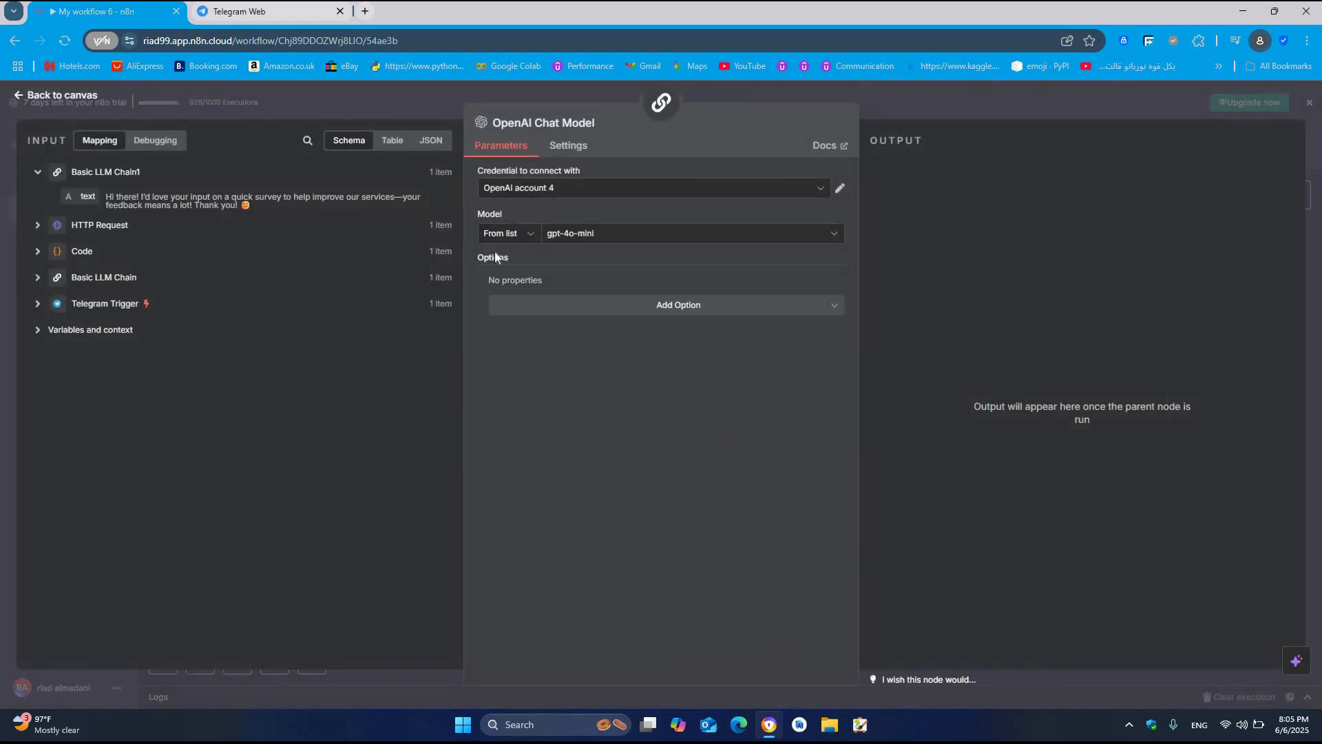
mouse_move(512, 179)
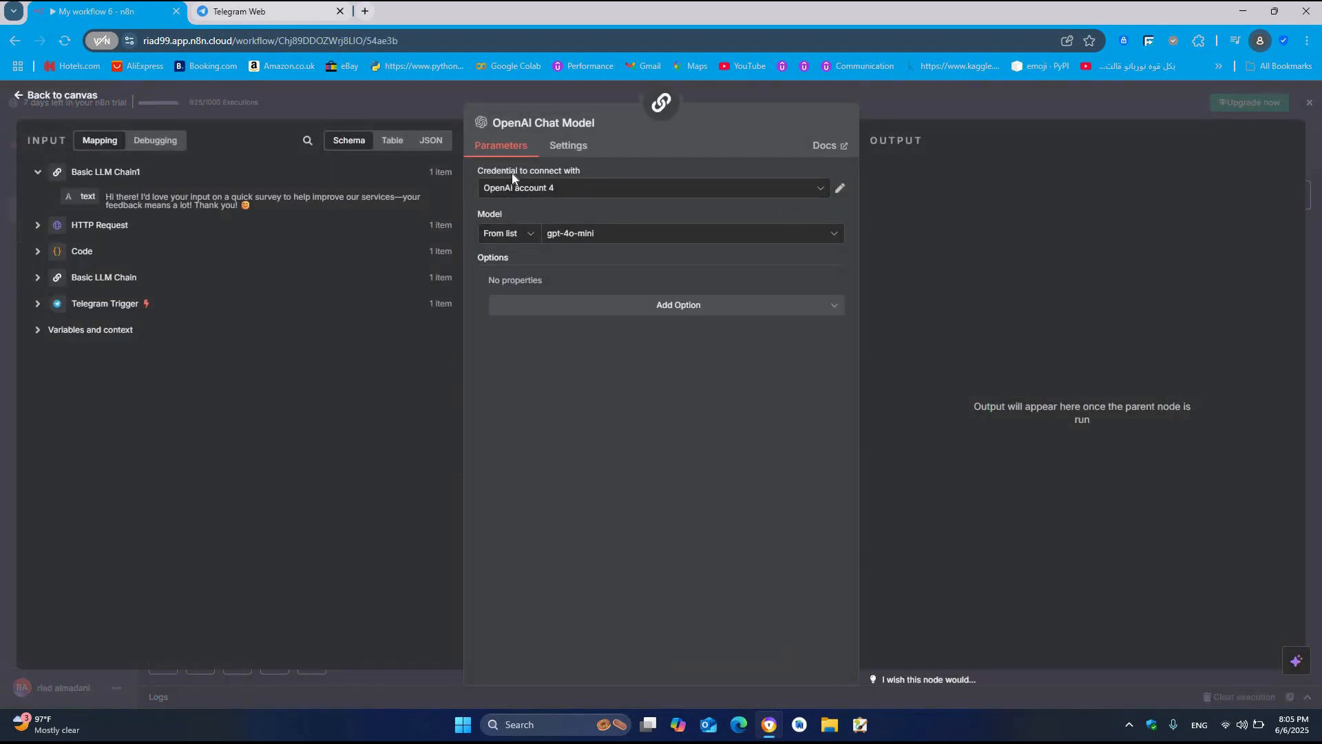
mouse_move(520, 180)
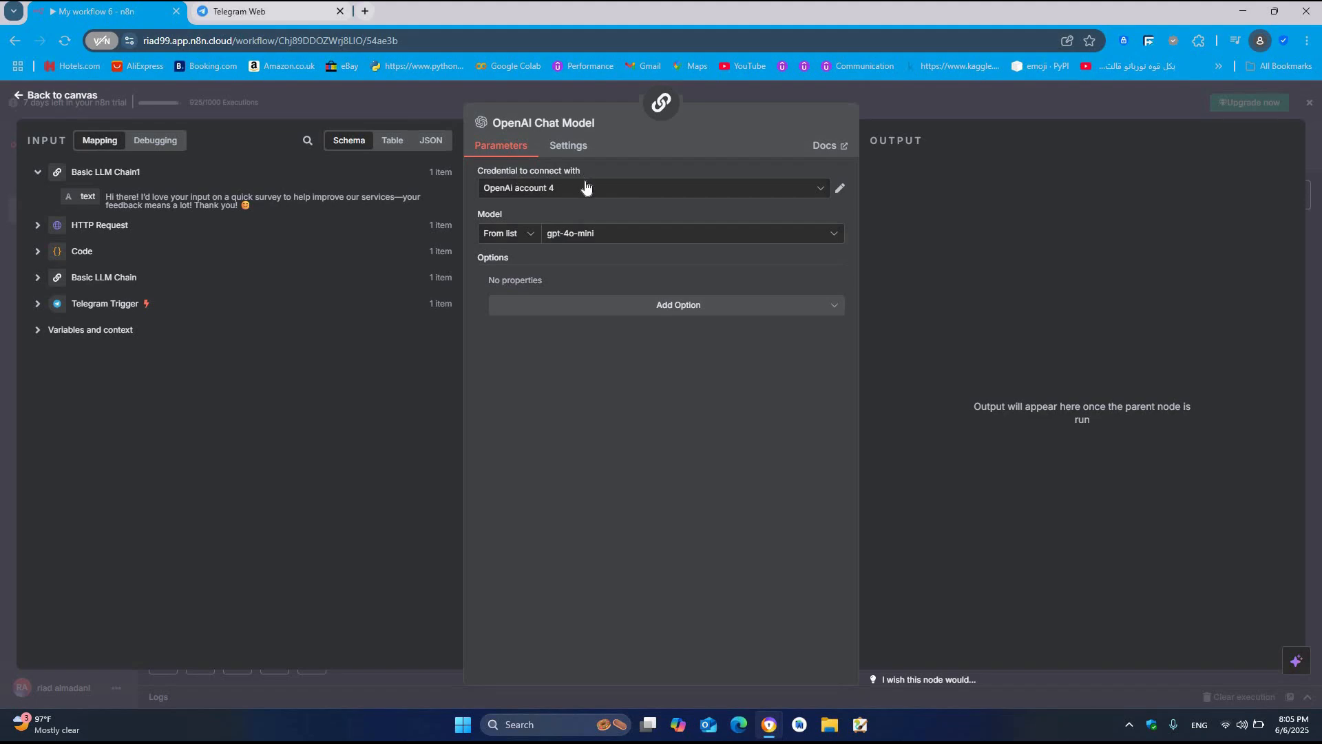
click(653, 188)
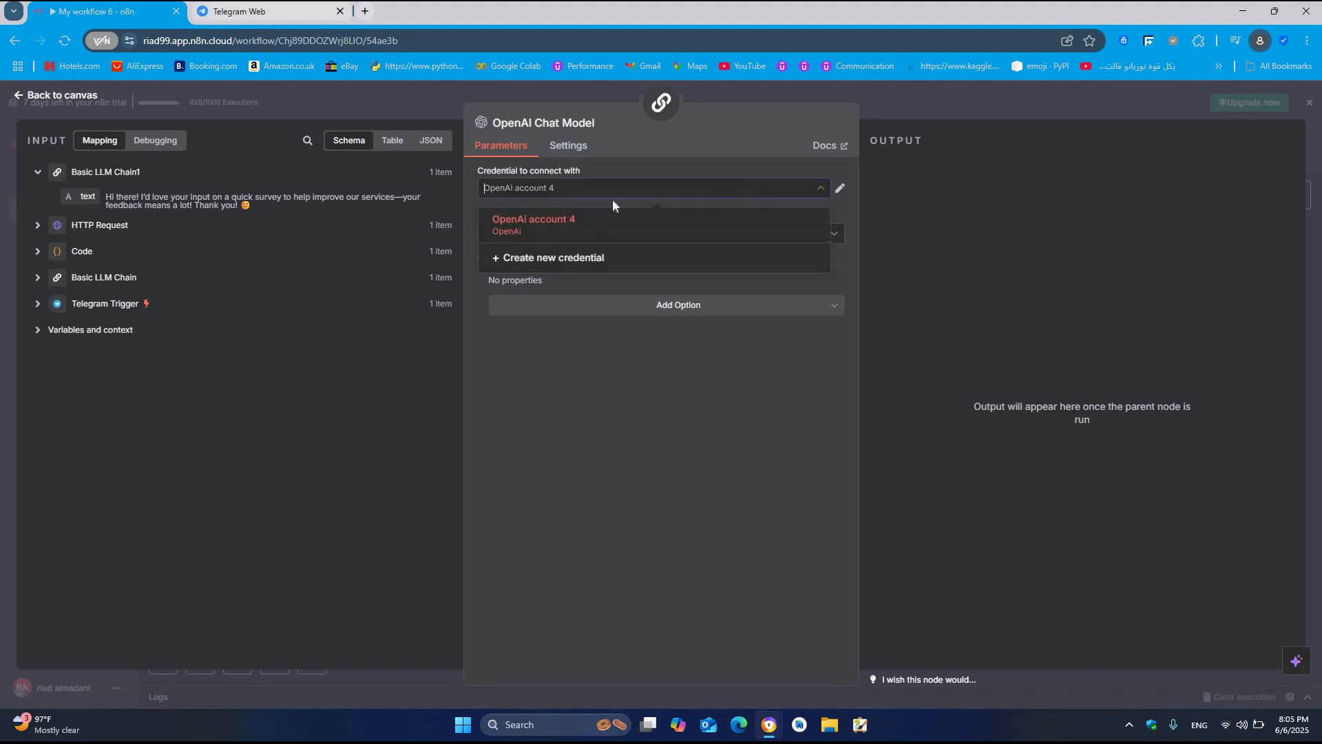
click(533, 223)
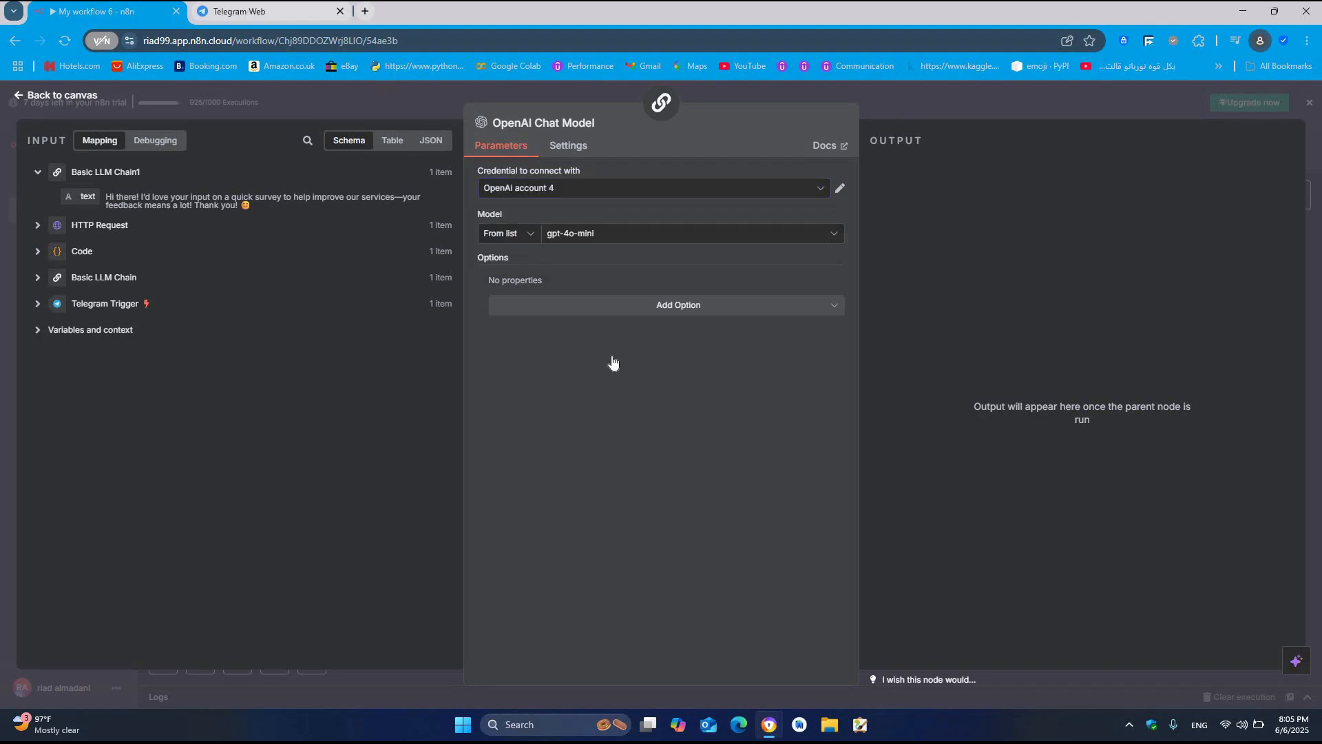
click(55, 94)
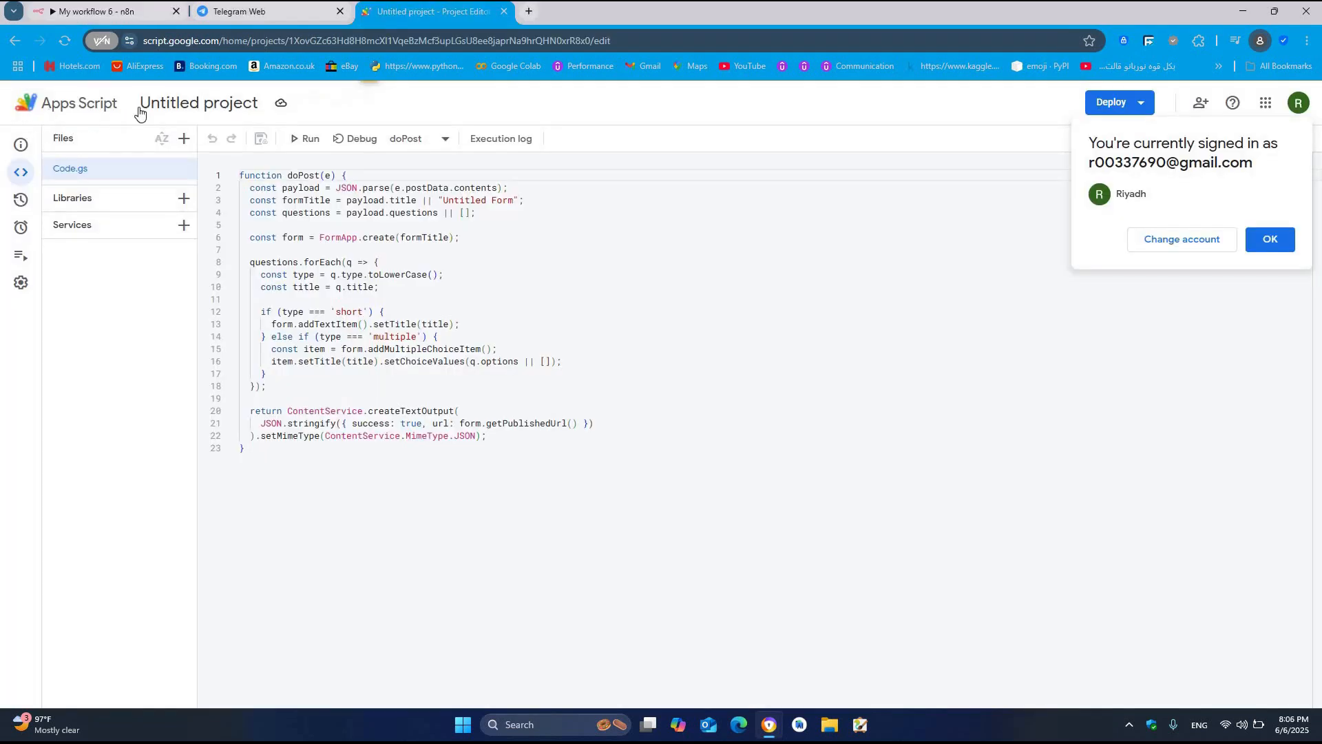
mouse_move(230, 139)
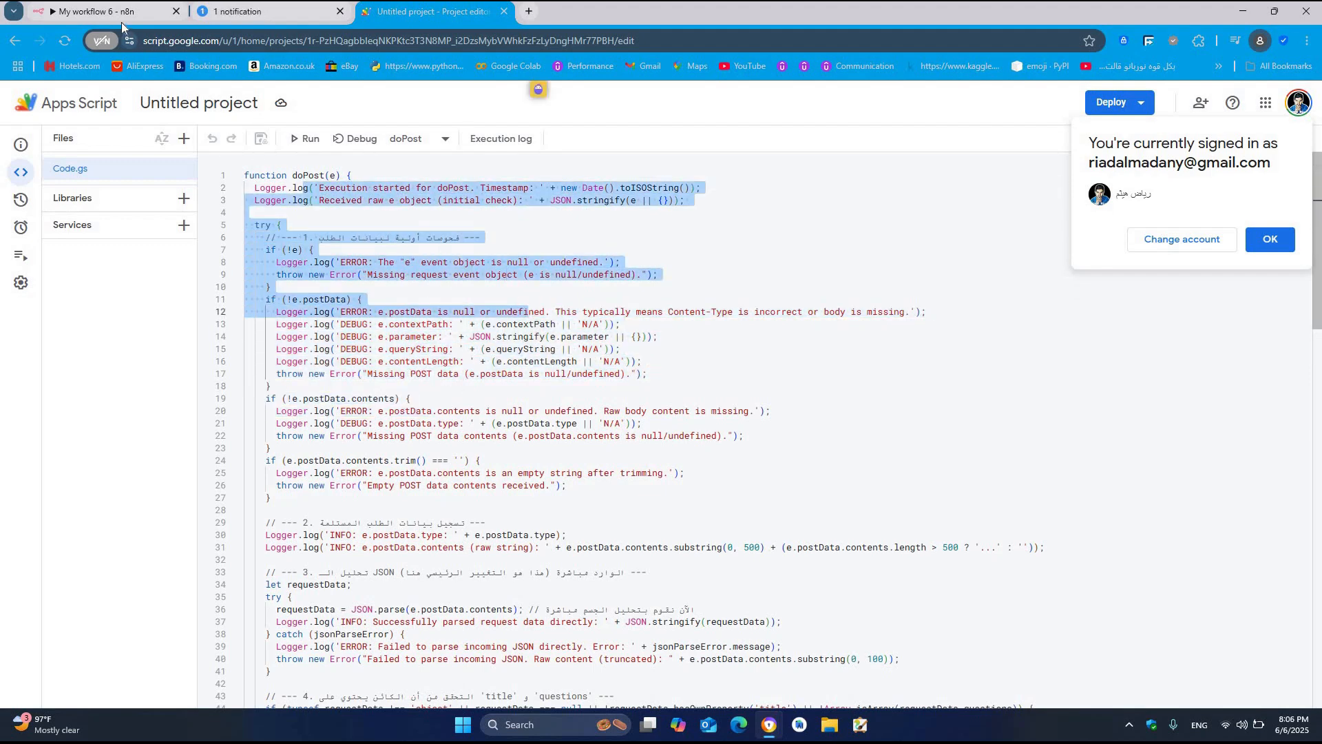
Step: Bring up the Untitled Apps Script project containing the logging doPost script
click(101, 11)
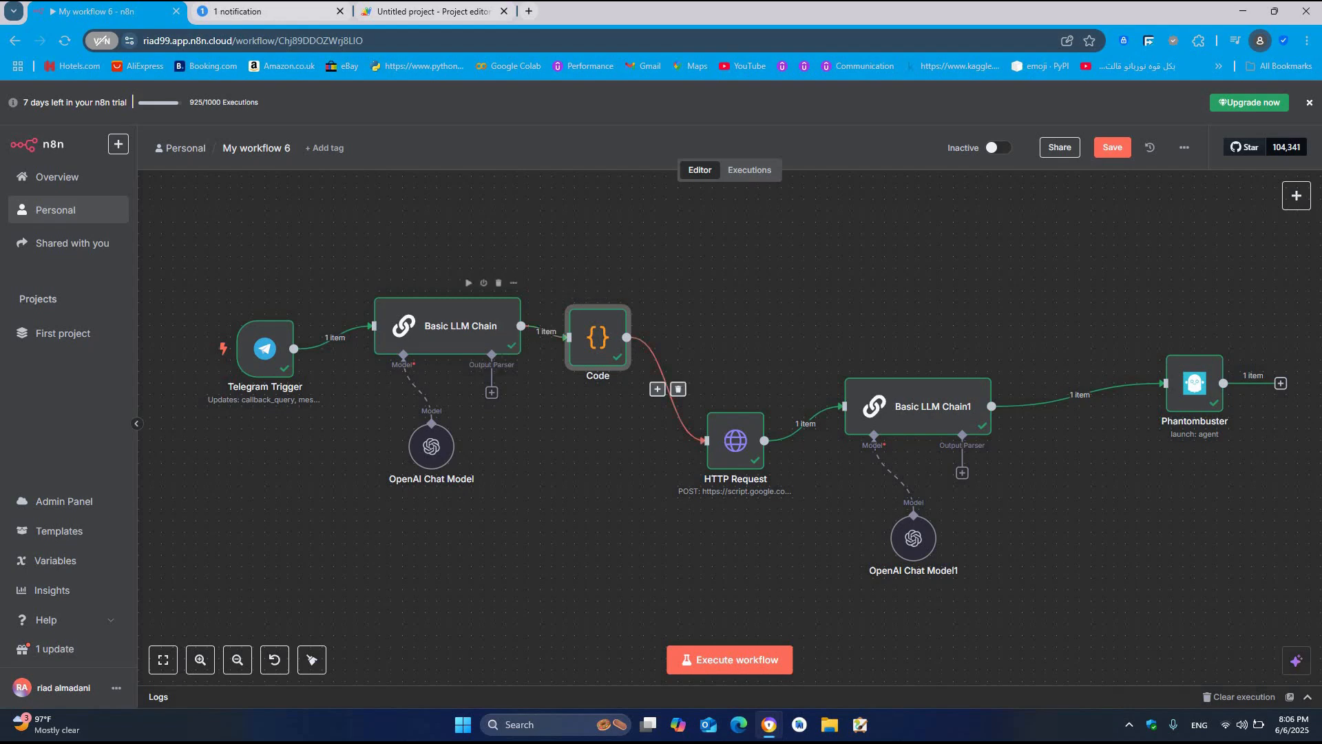
mouse_move(662, 353)
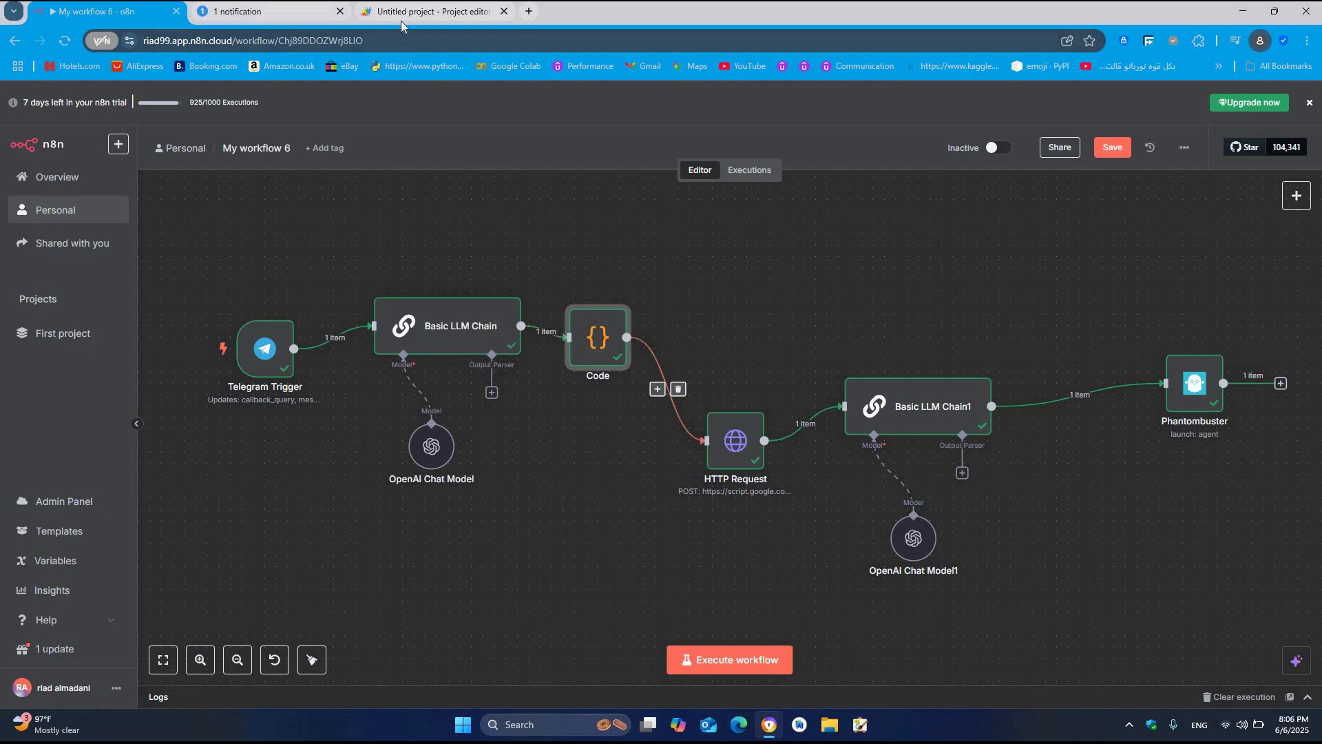
click(430, 11)
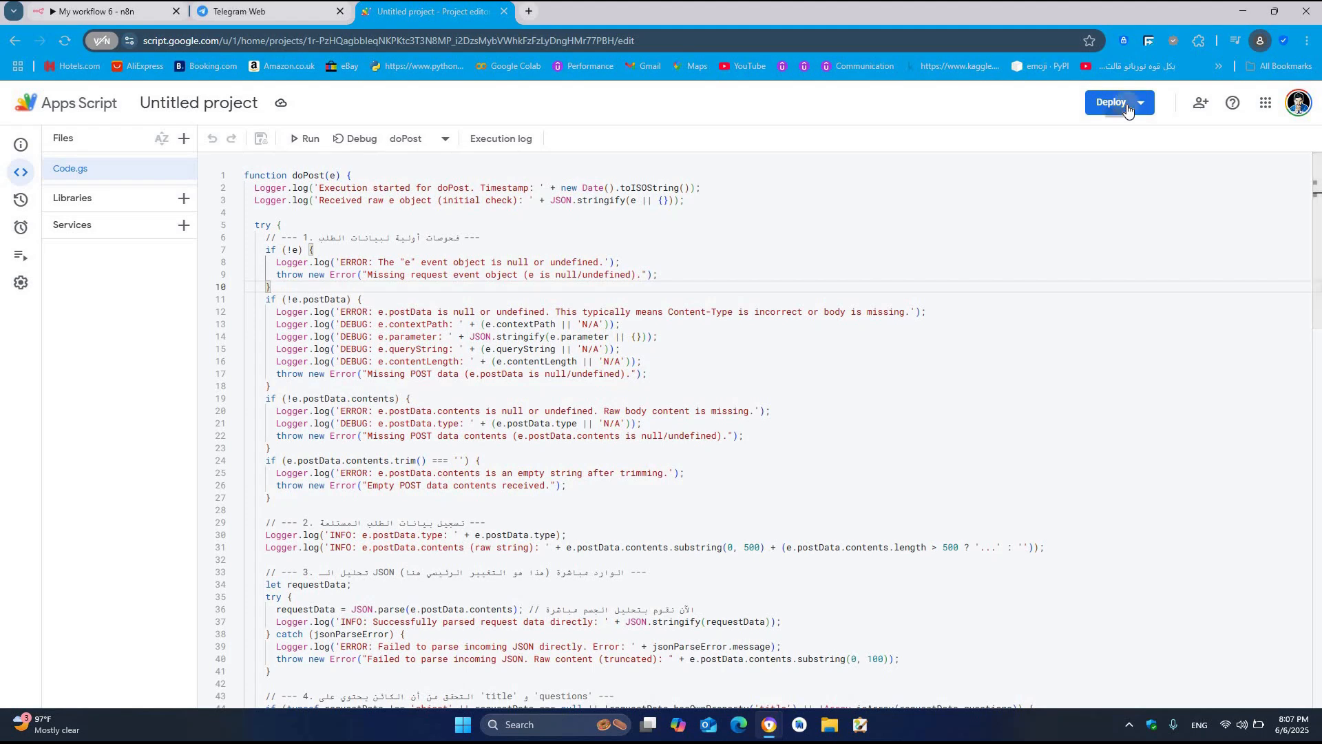
Step: Deploy a new web app version described 'survey' and copy its web app URL
click(1116, 102)
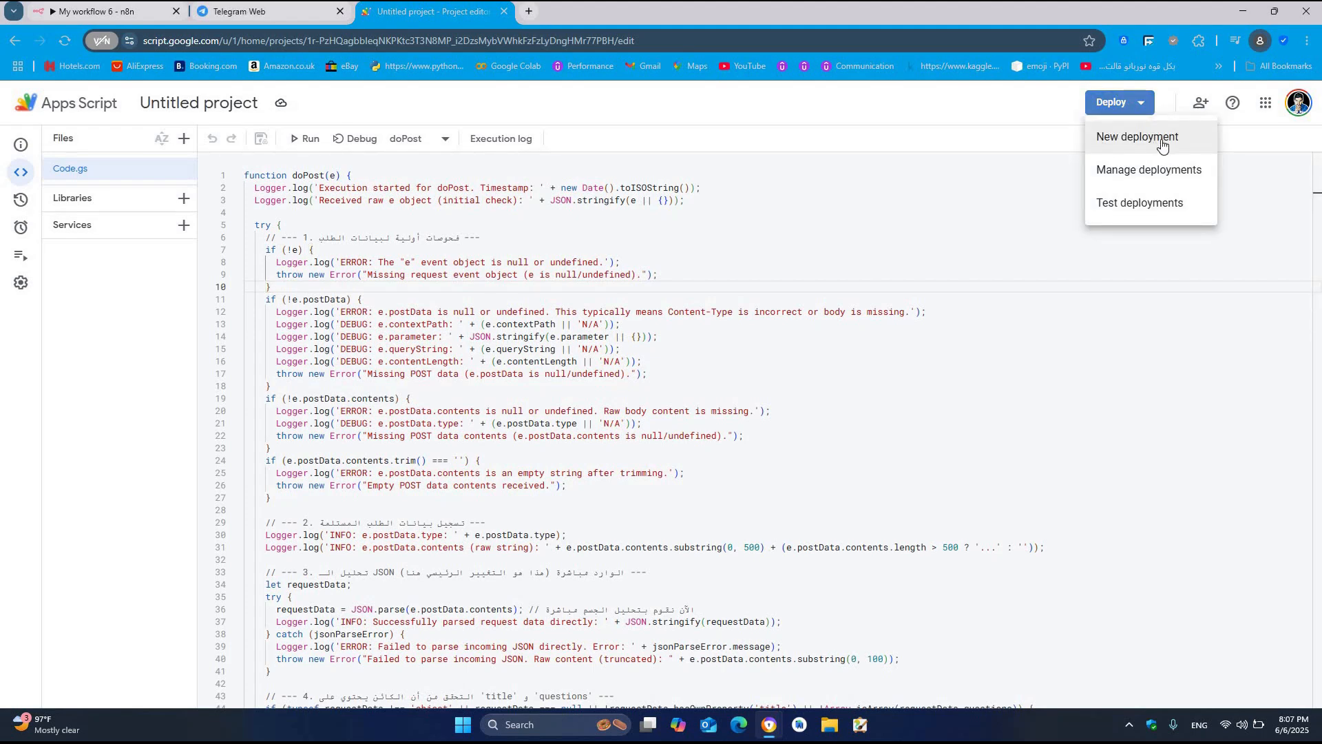
click(1137, 136)
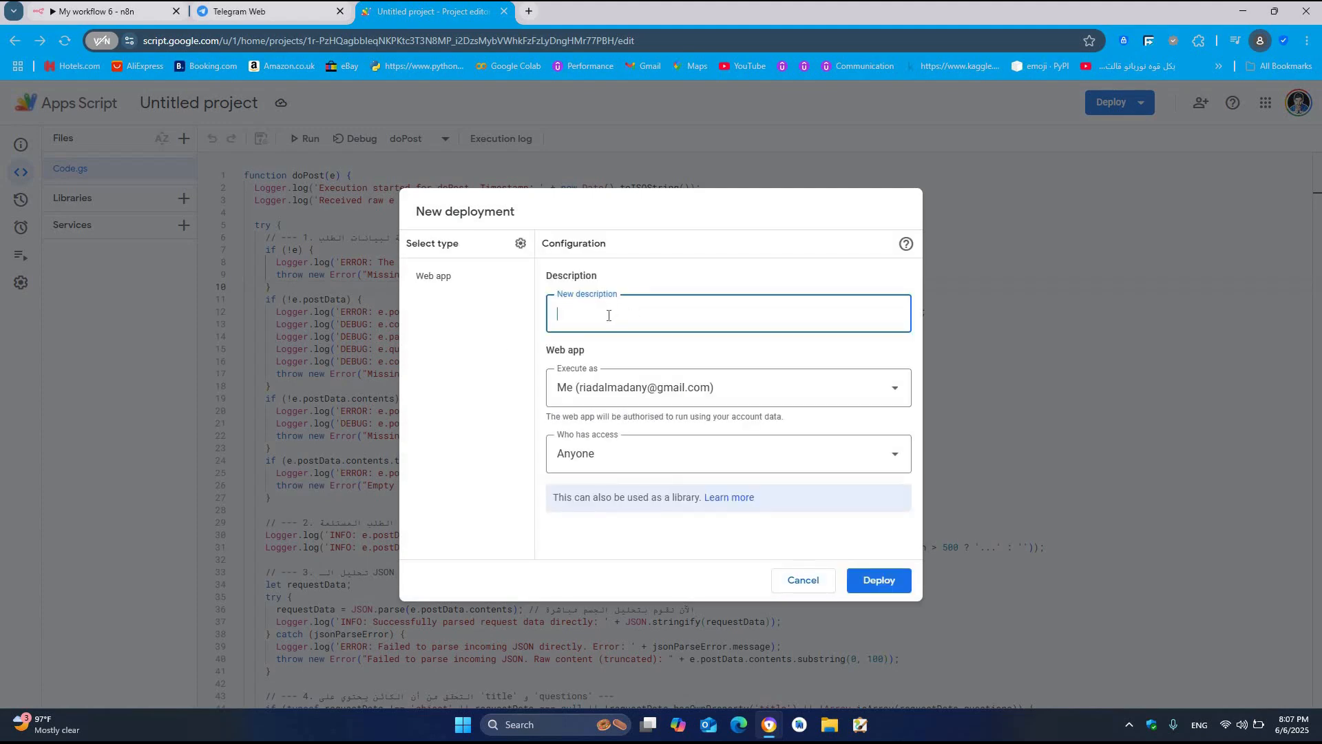
text(sure)
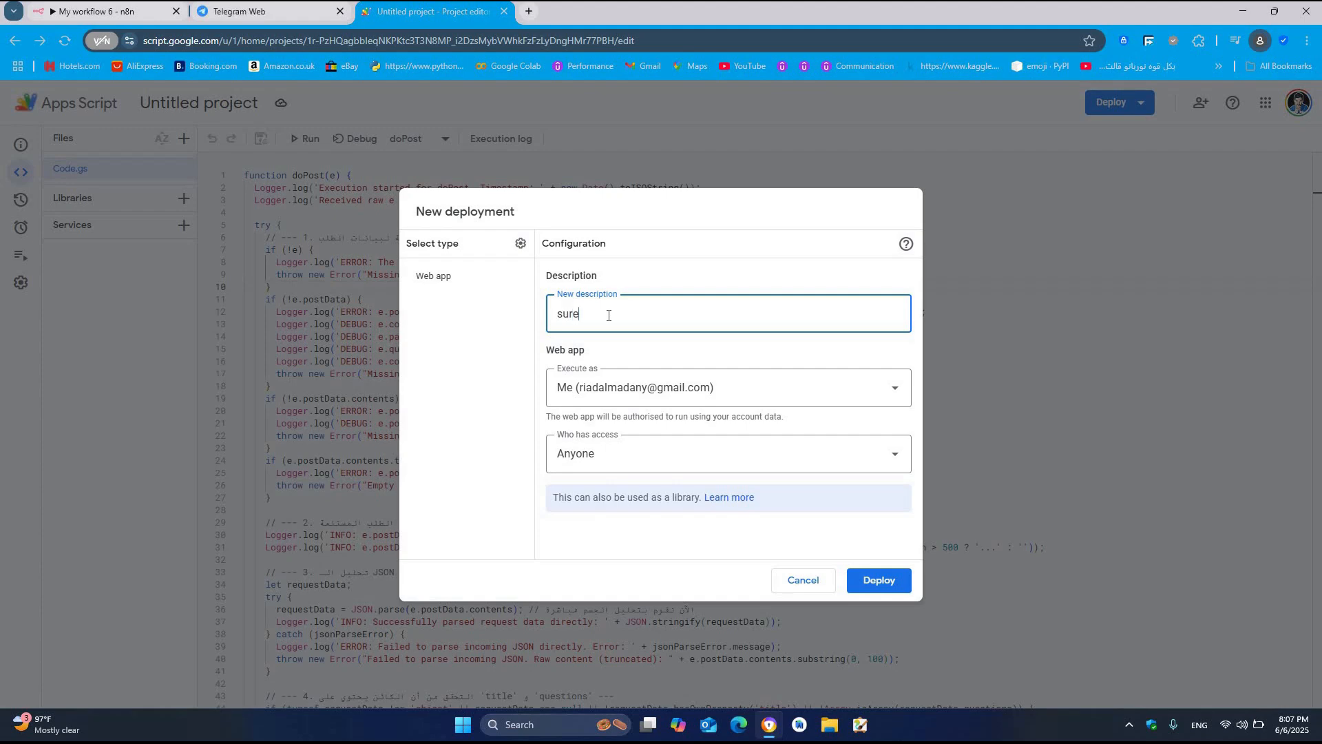
text(vy)
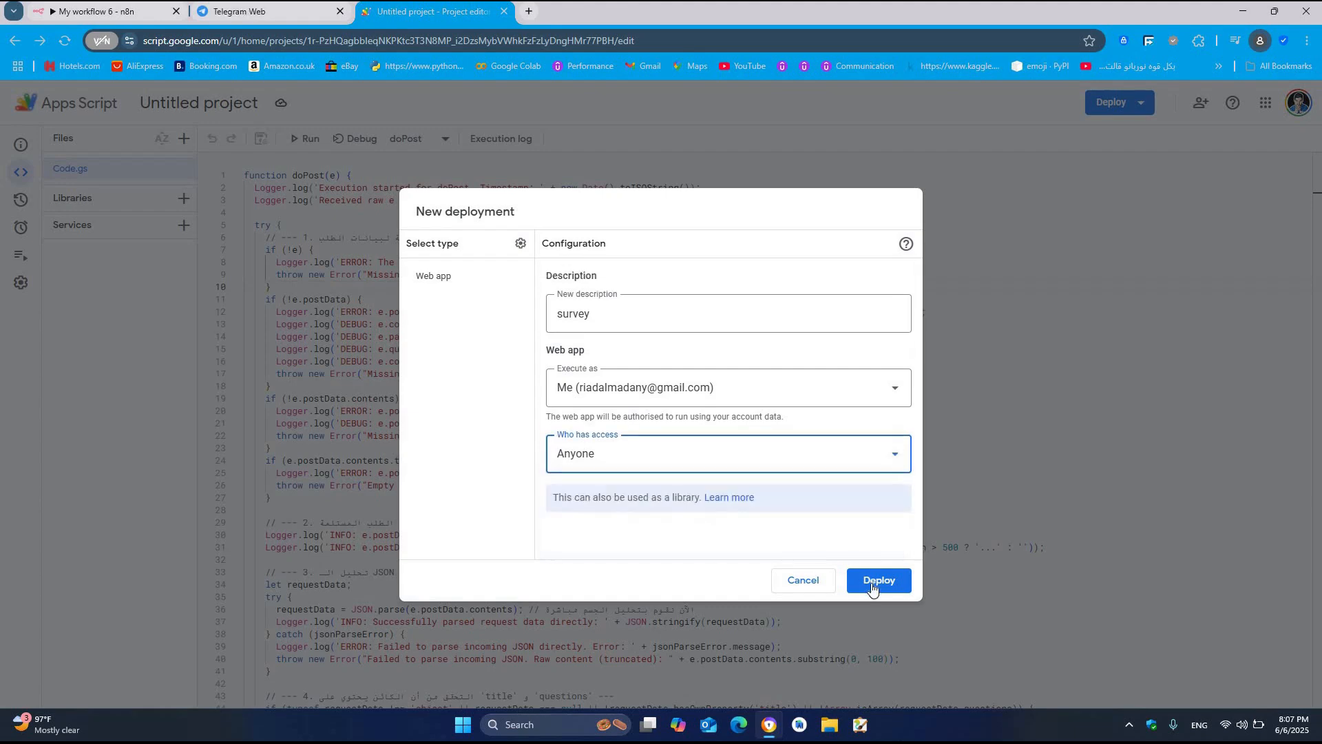
click(878, 580)
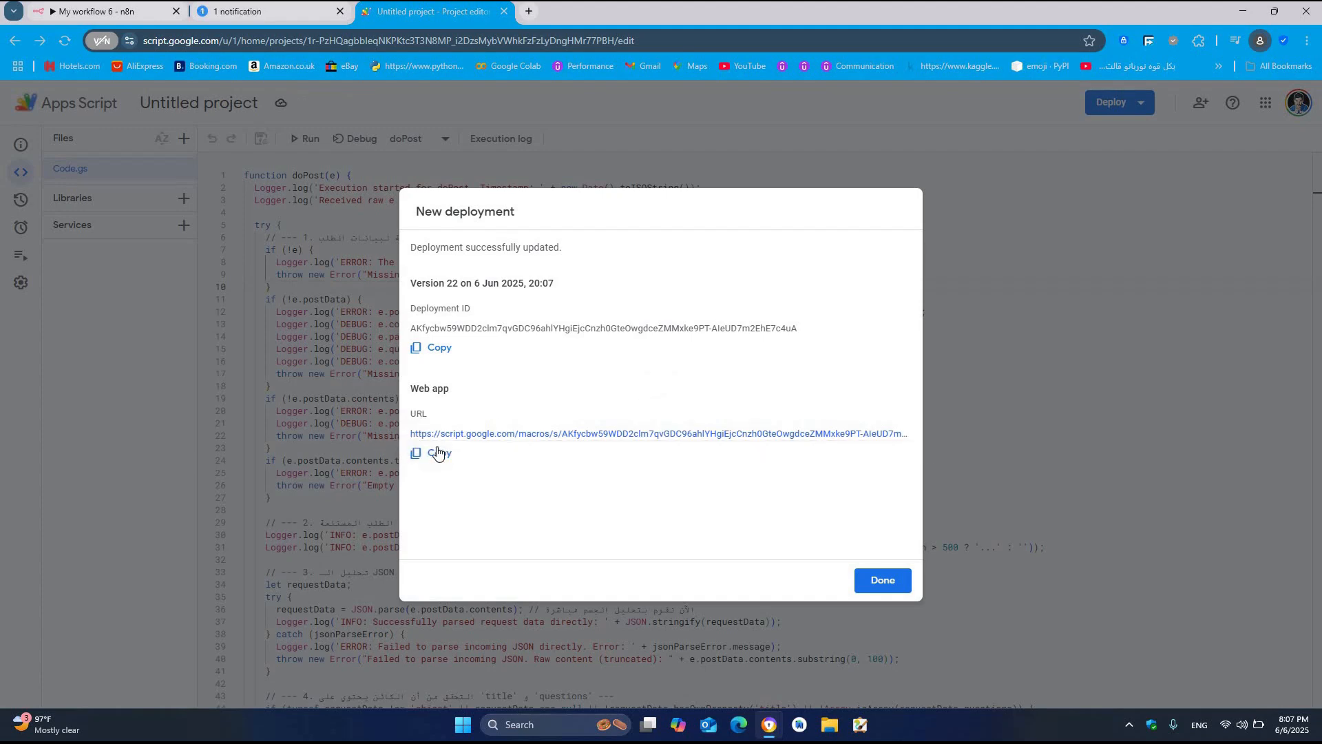
click(439, 453)
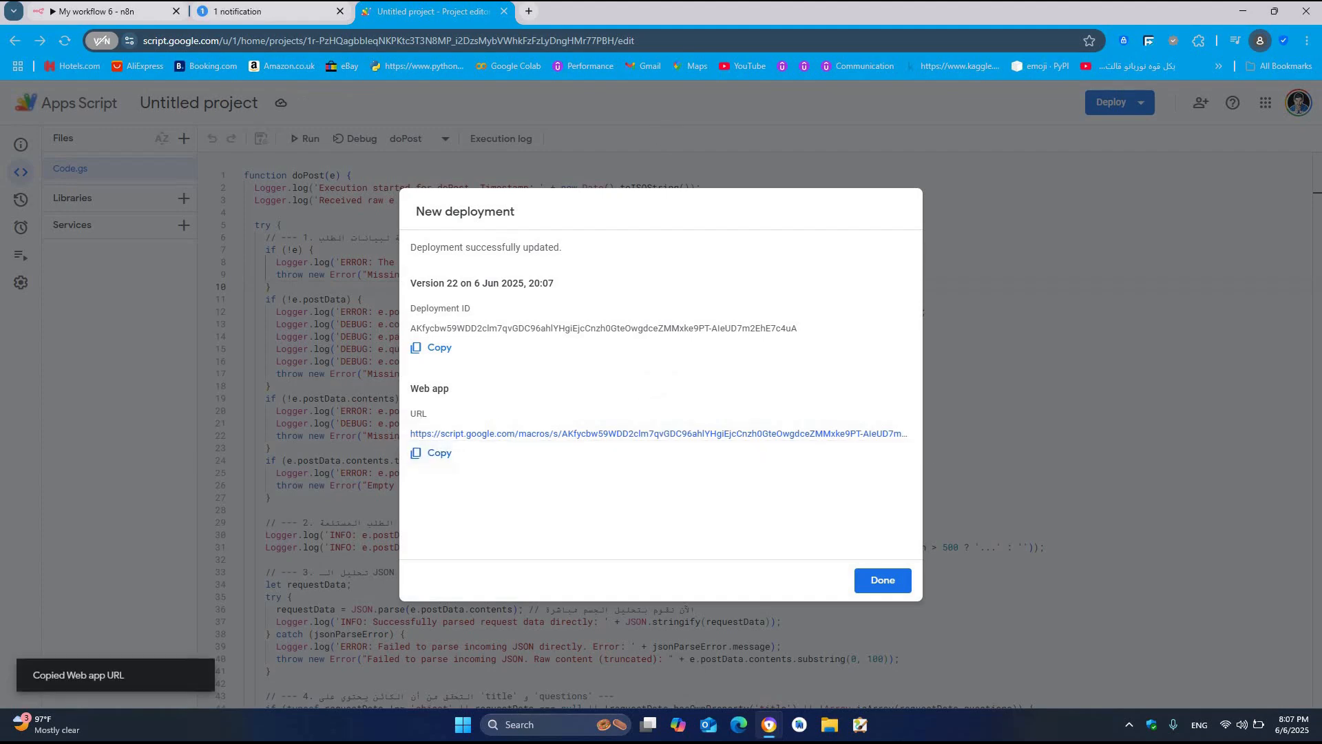
click(101, 11)
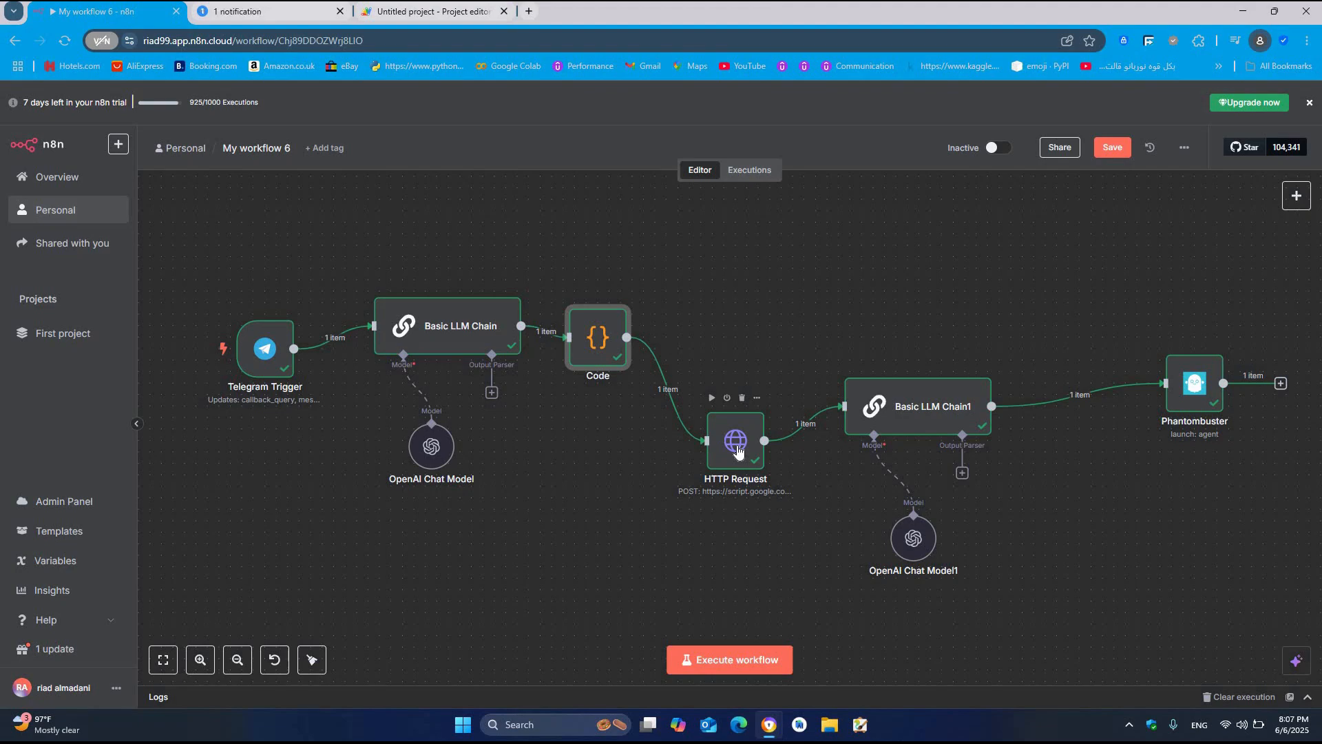
Step: Check the HTTP Request to the Apps Script URL returns success with a Google Form link
double_click(735, 441)
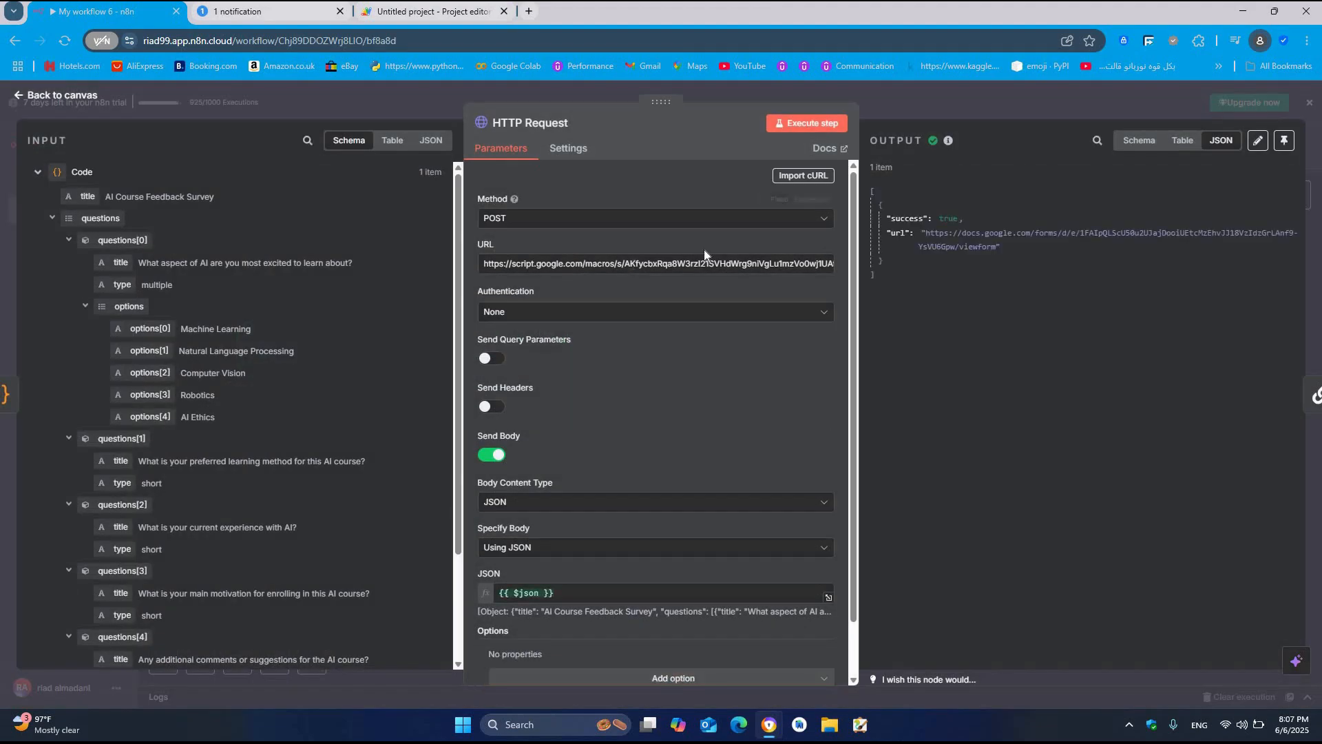
mouse_move(496, 221)
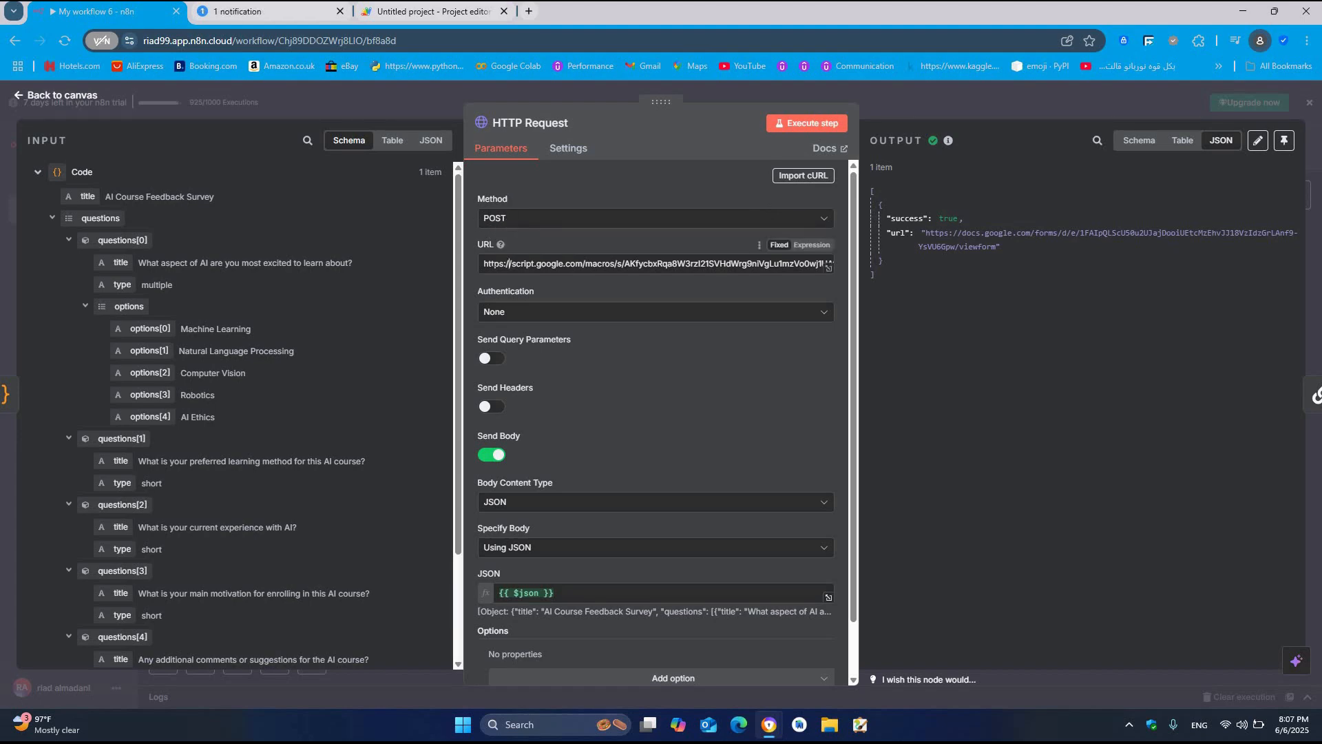
click(653, 263)
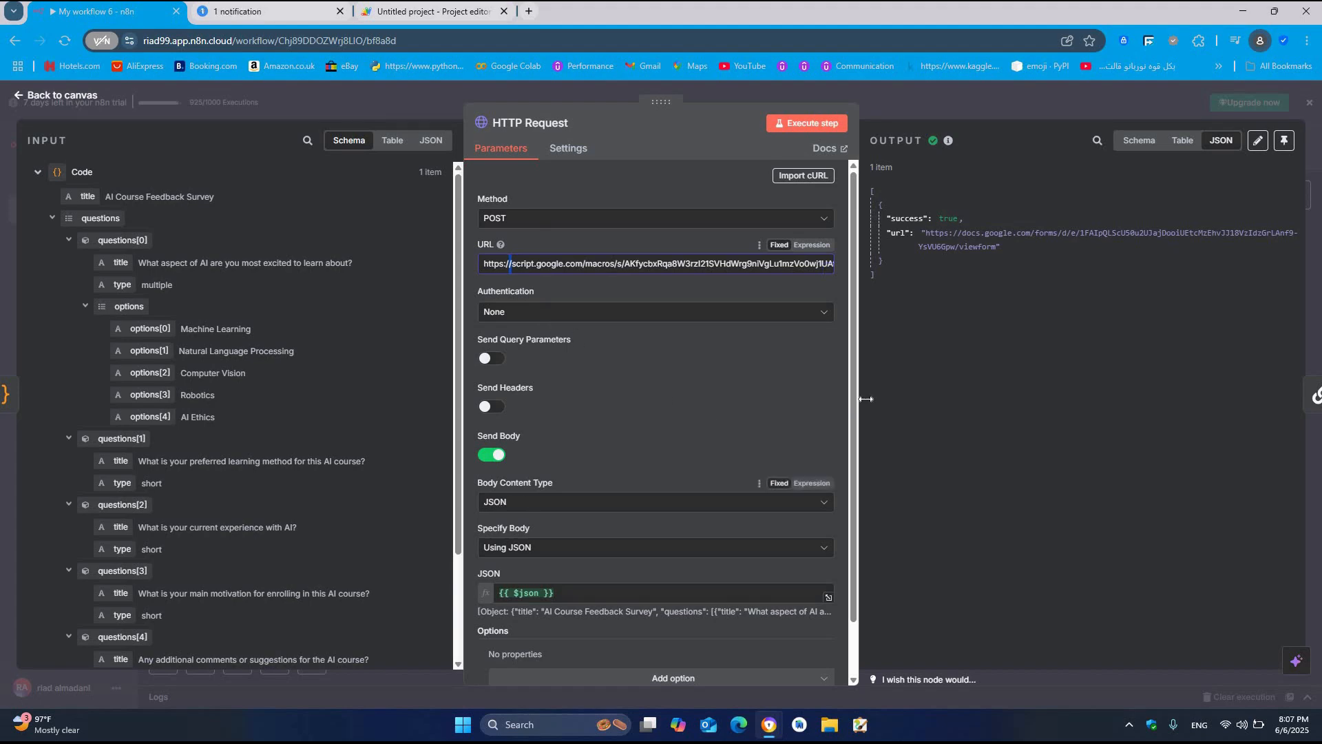
scroll(down, 3)
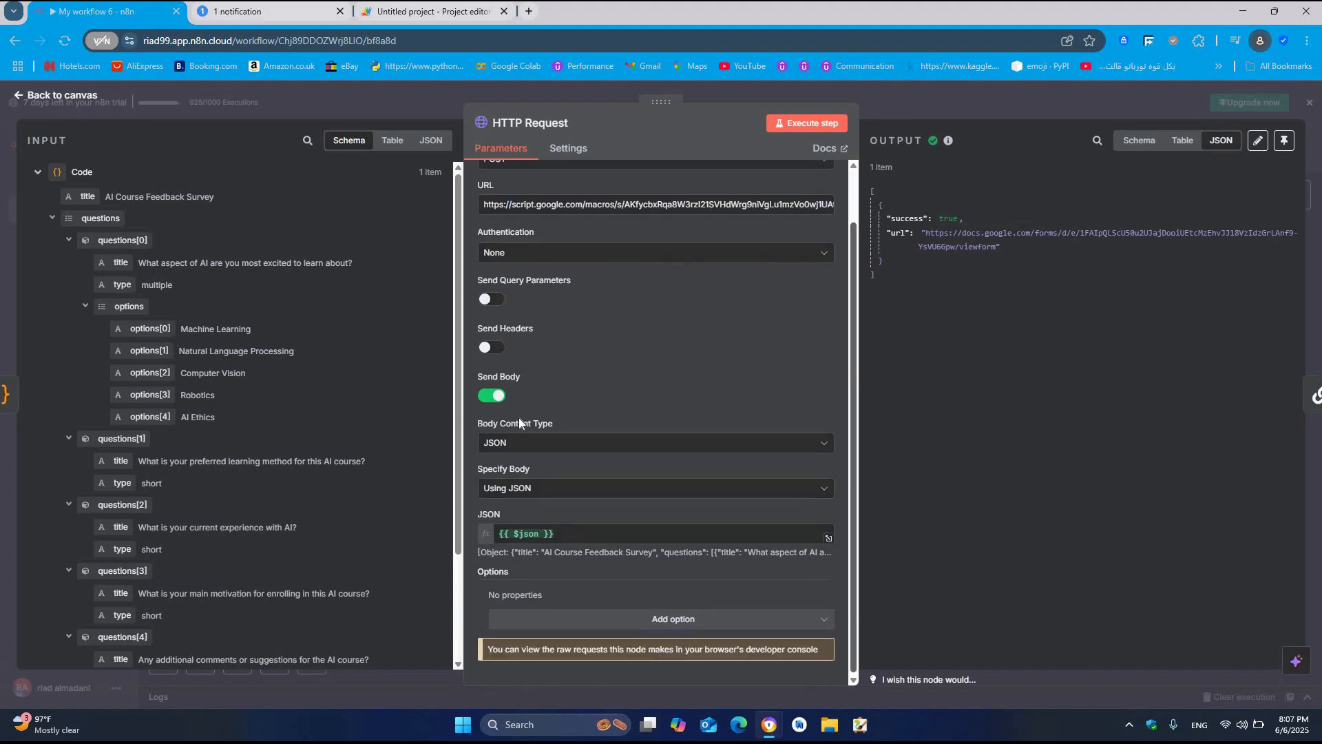
mouse_move(493, 431)
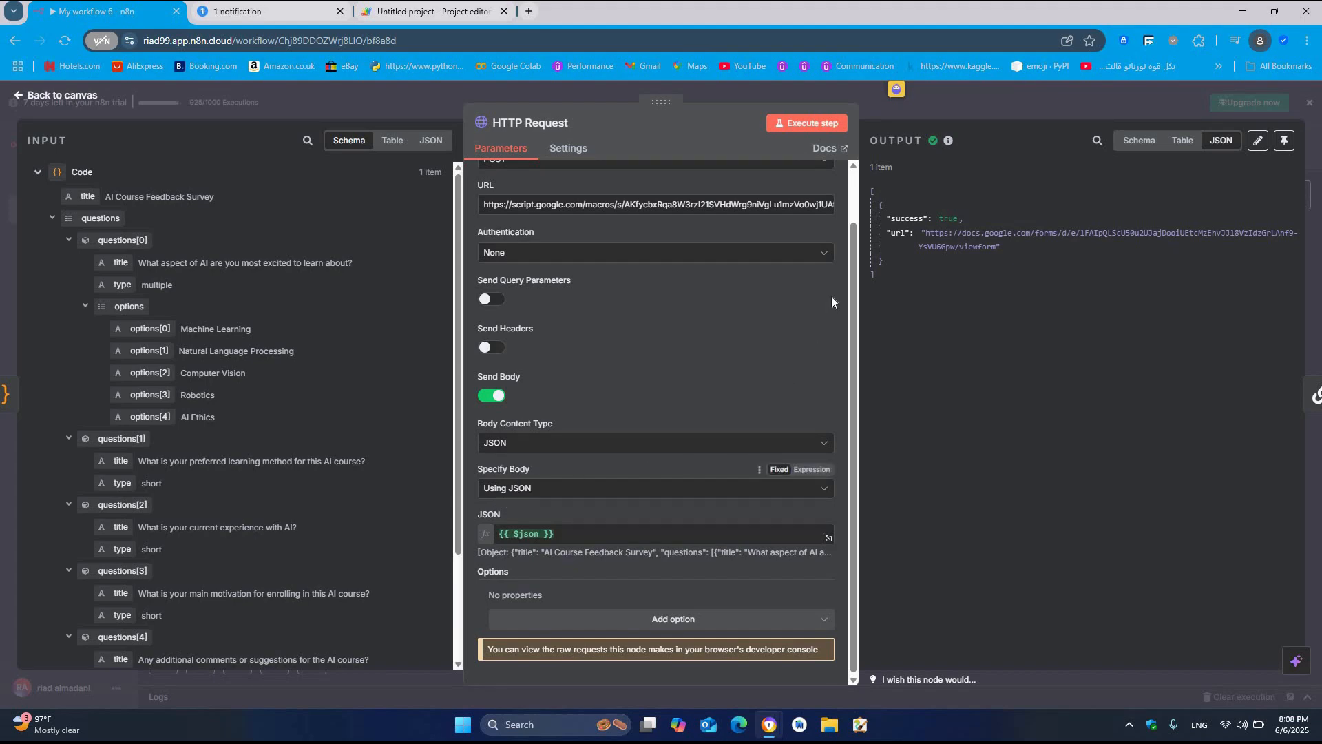
mouse_move(243, 304)
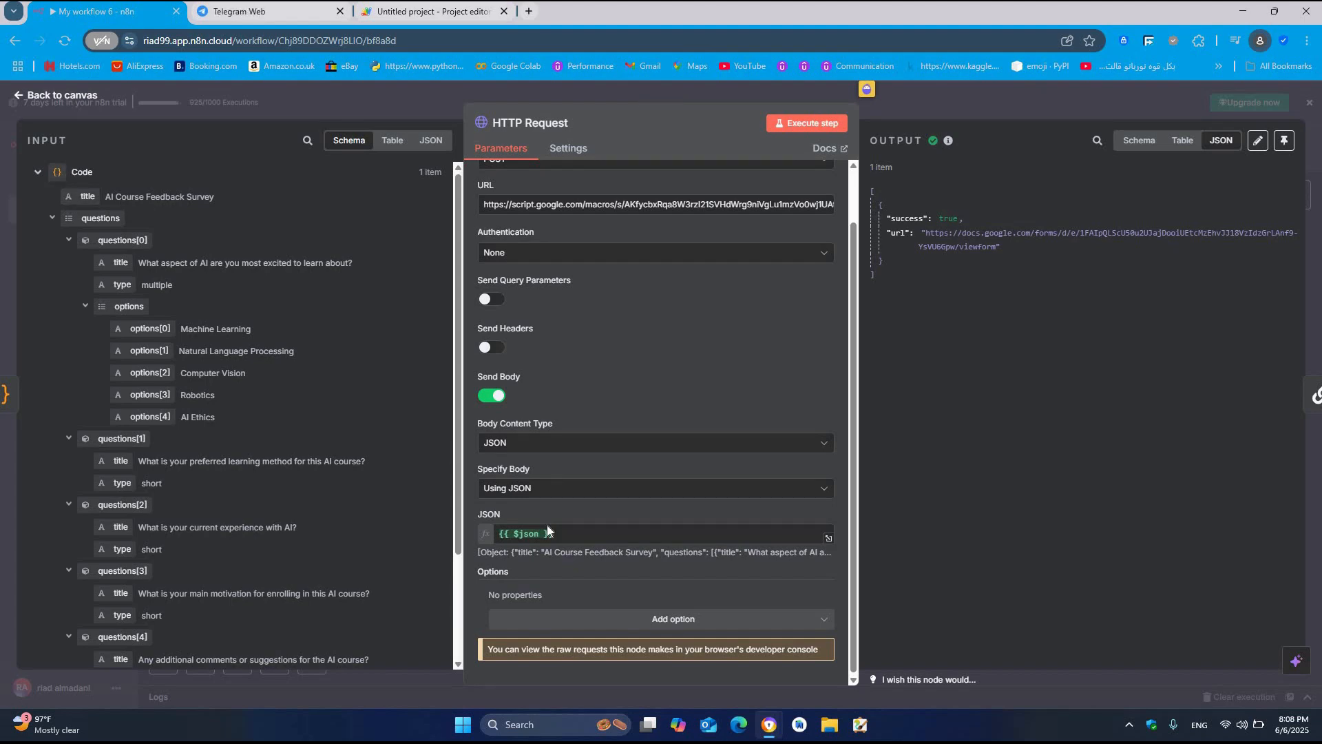
click(522, 533)
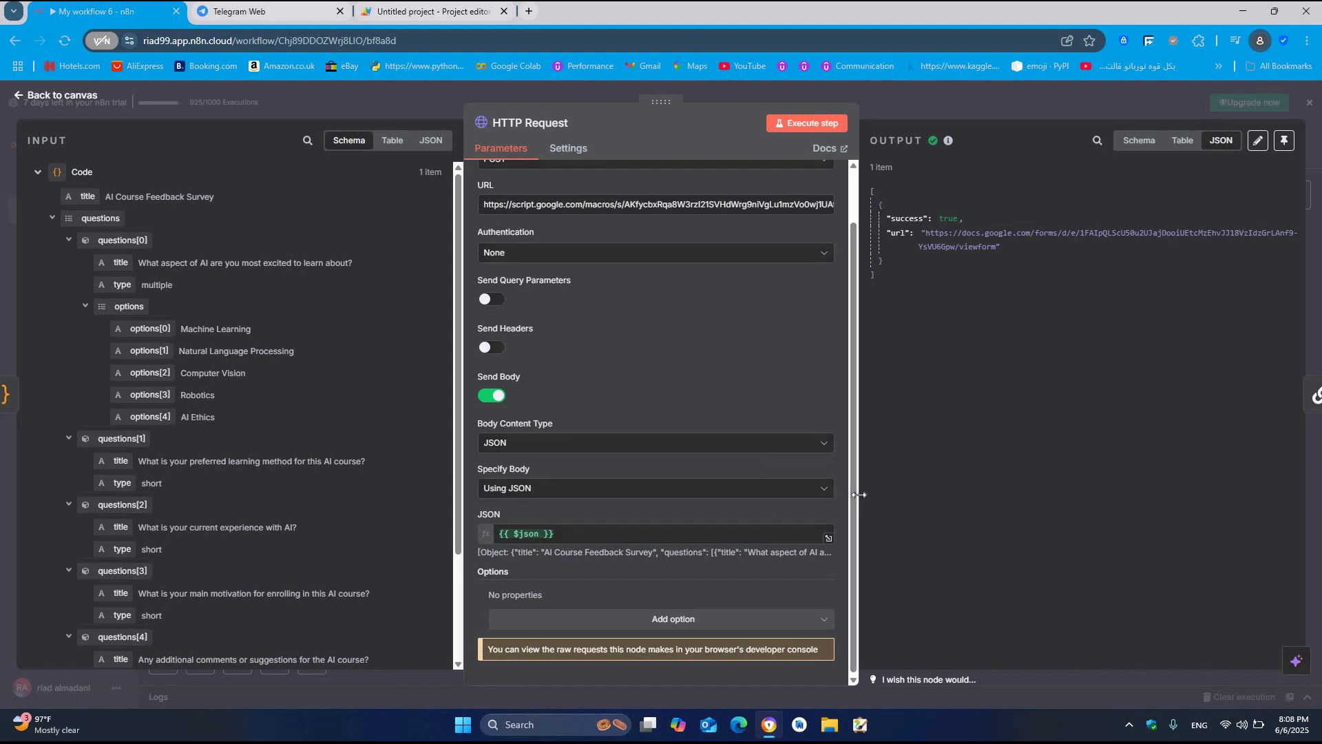
mouse_move(422, 30)
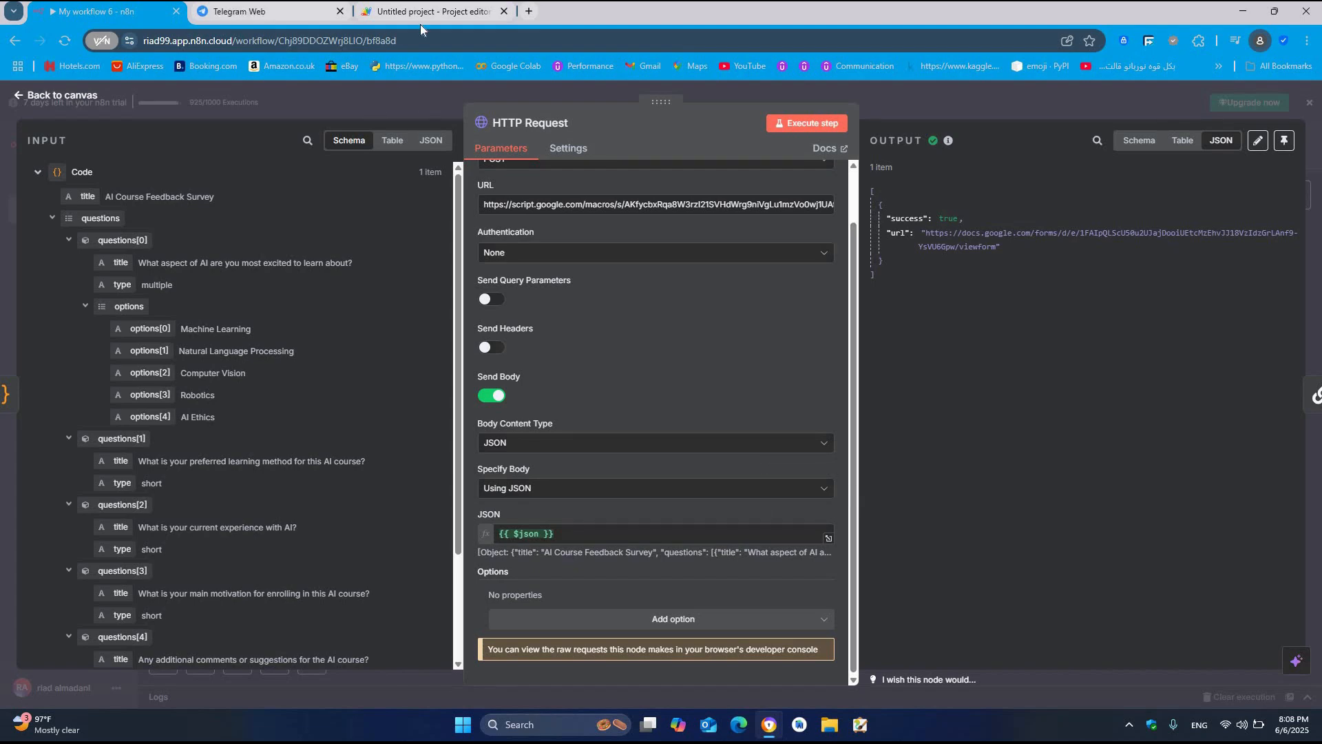
click(429, 11)
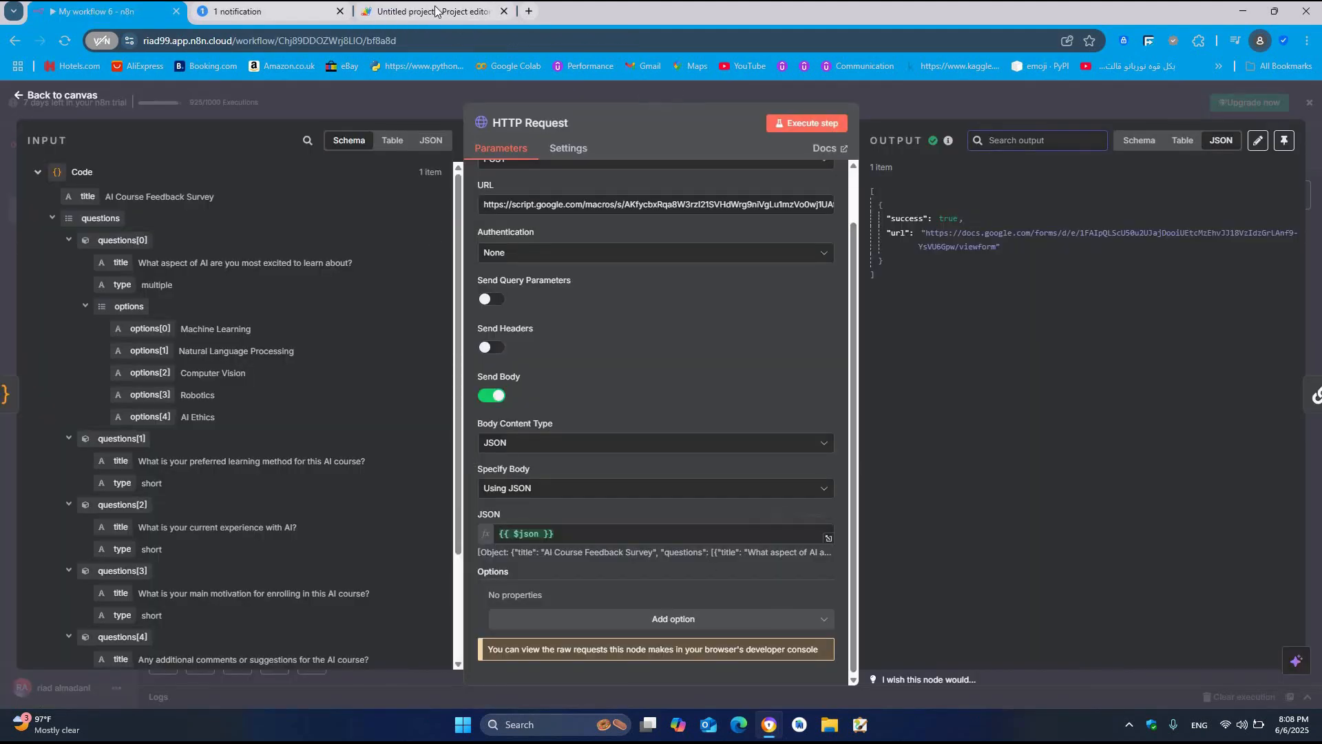
click(426, 11)
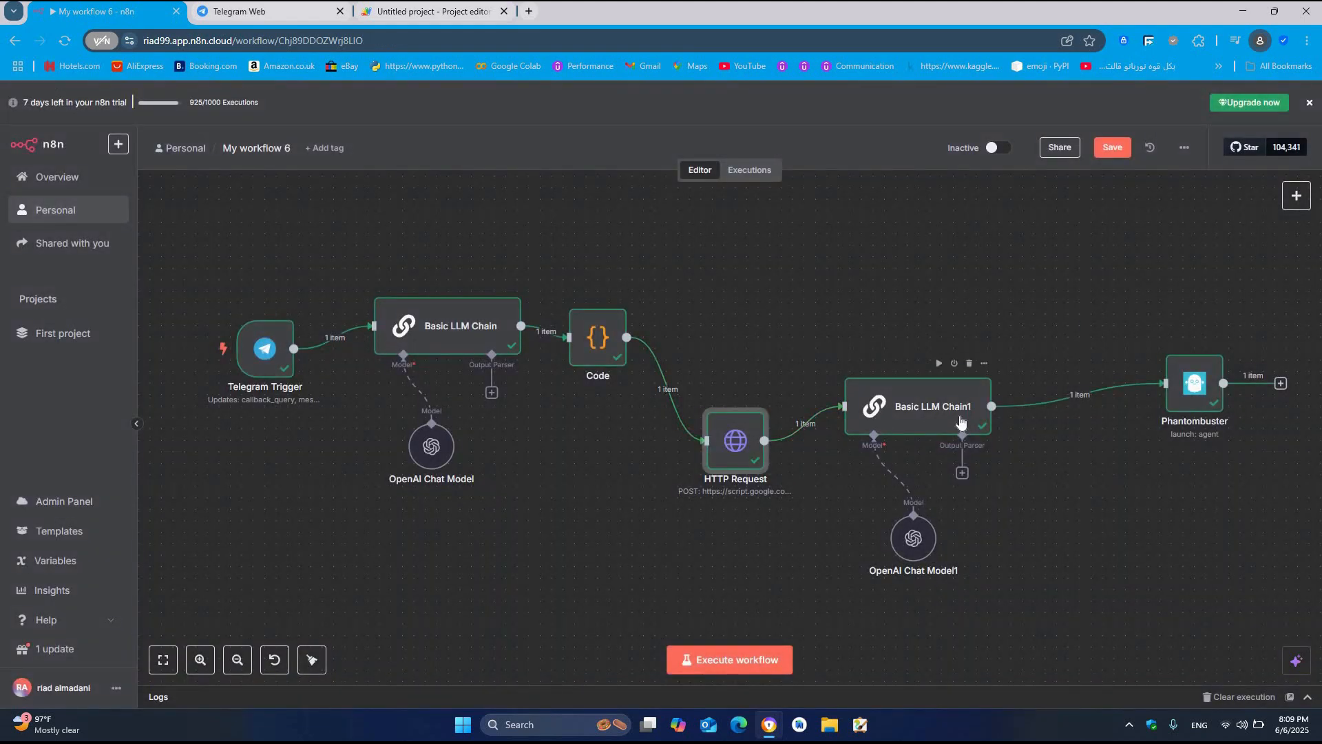
Step: Replace {{ $json.title }} in Basic LLM Chain1's system message with {{$('Code').item.json.title}}
click(927, 406)
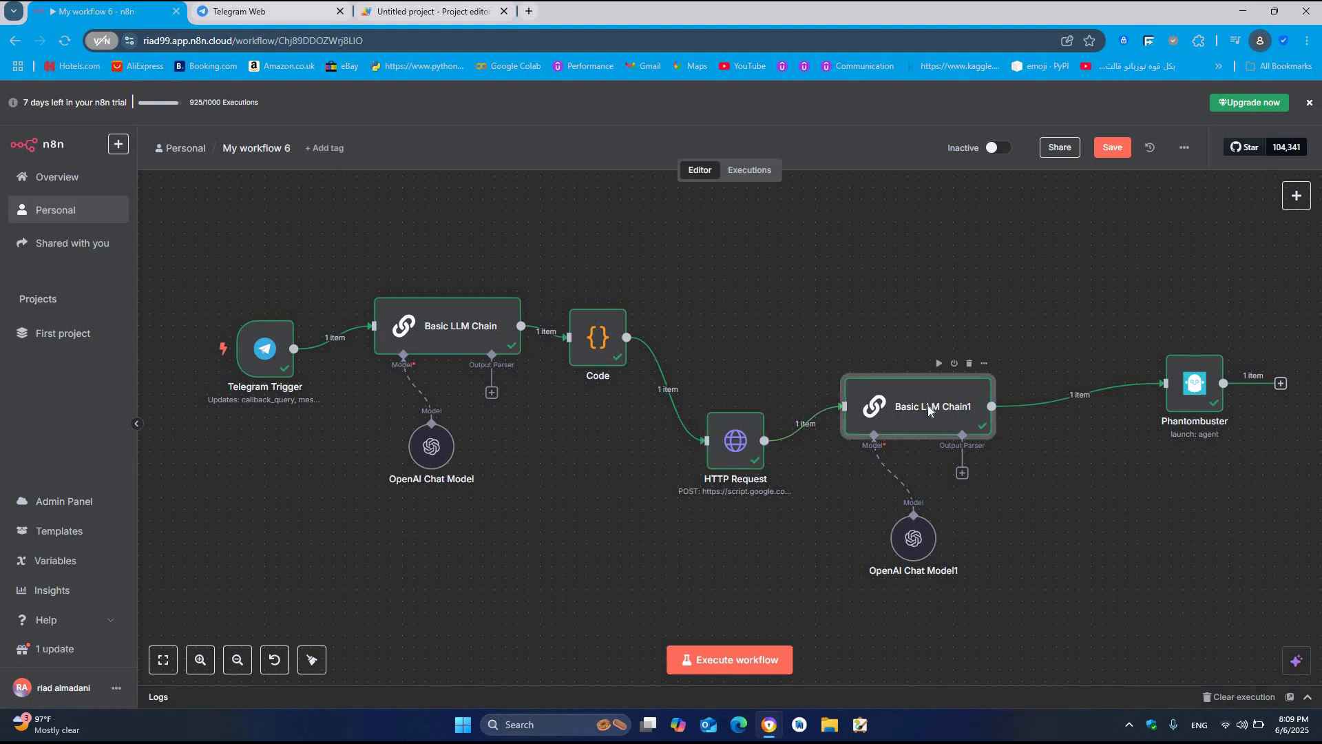
double_click(916, 405)
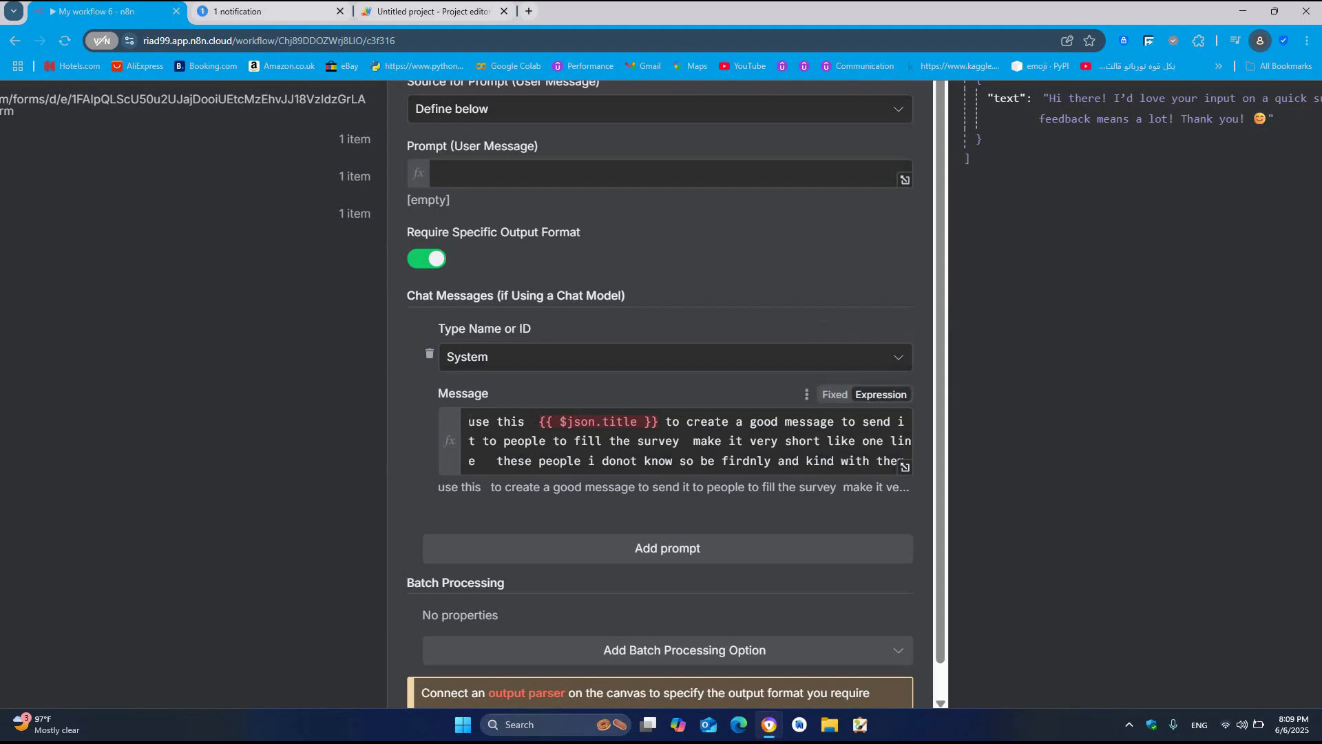
click(666, 440)
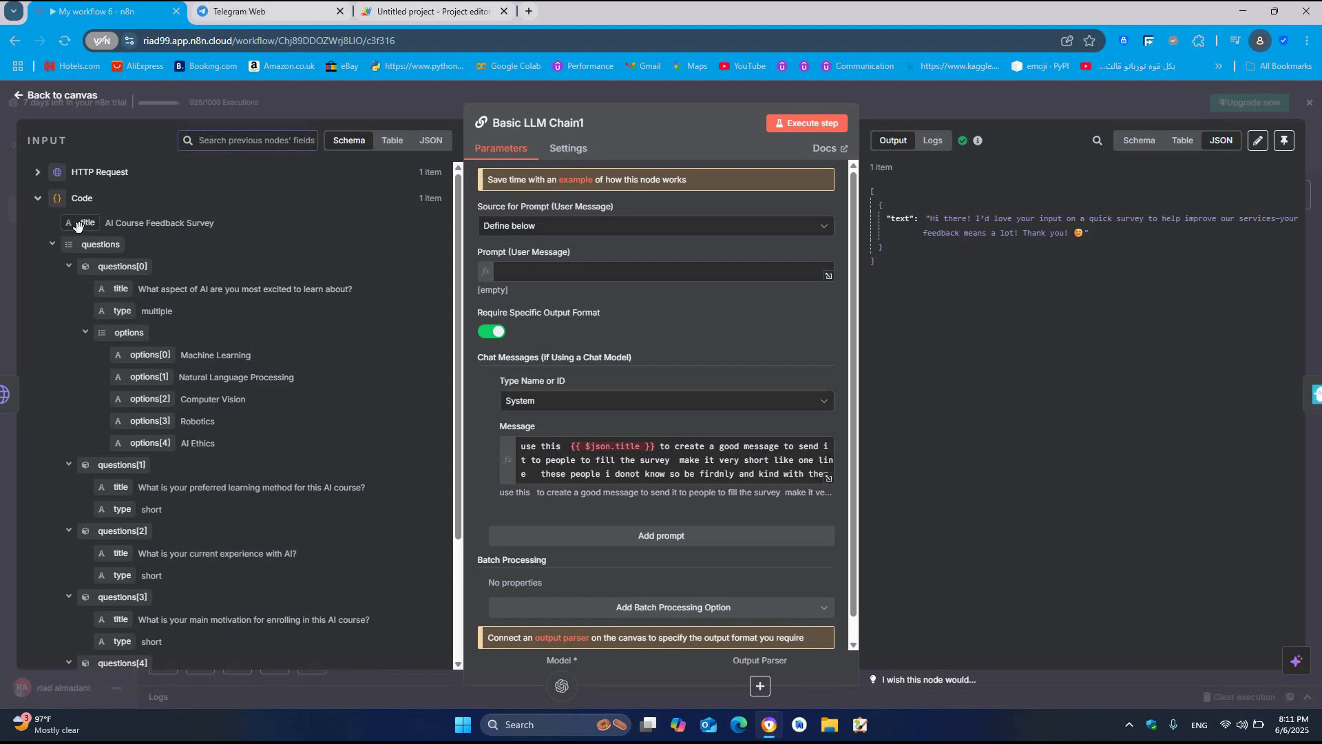
mouse_move(620, 409)
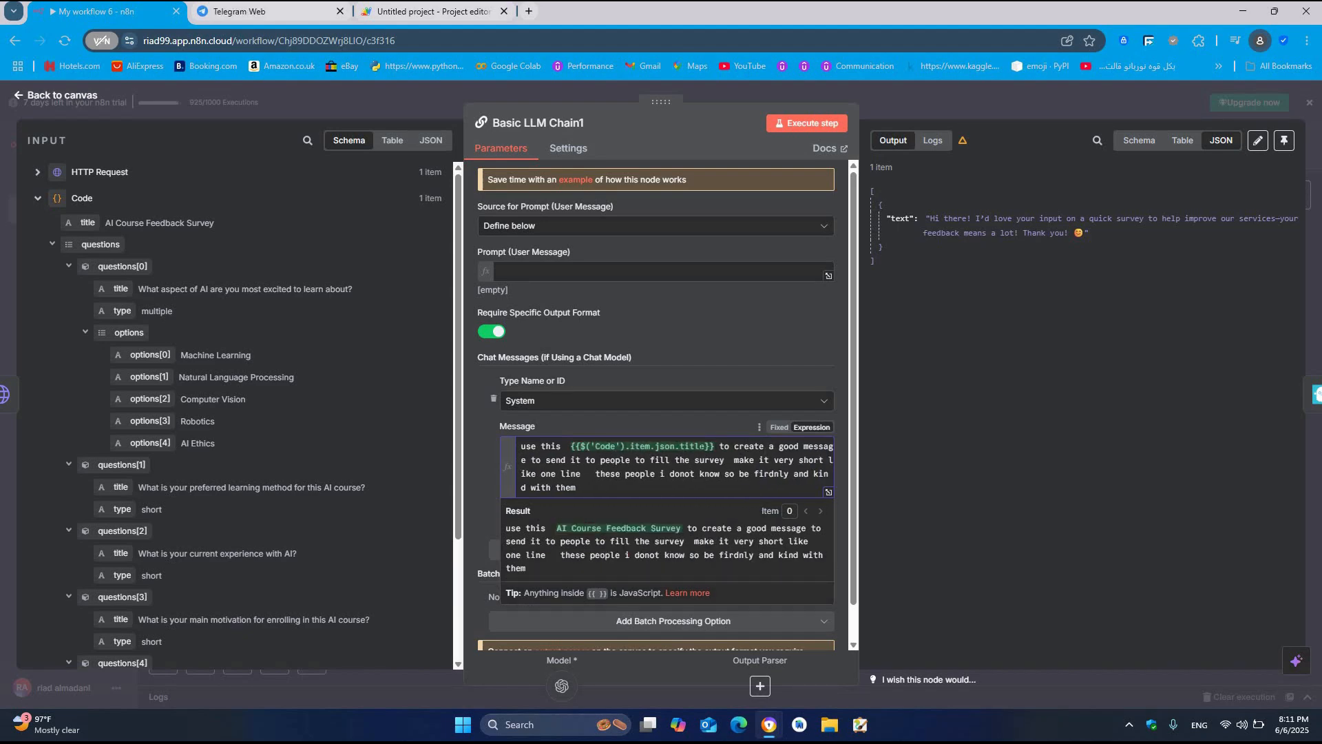
double_click(815, 446)
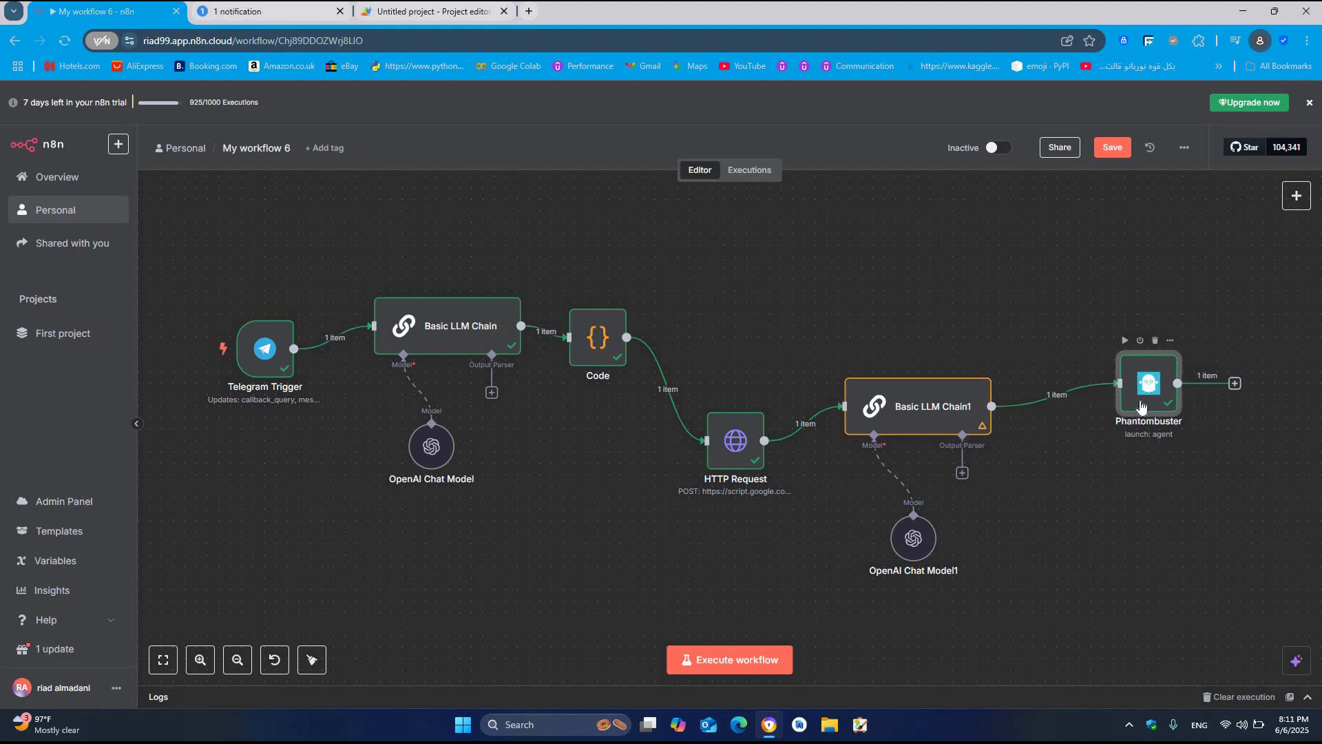
mouse_move(947, 230)
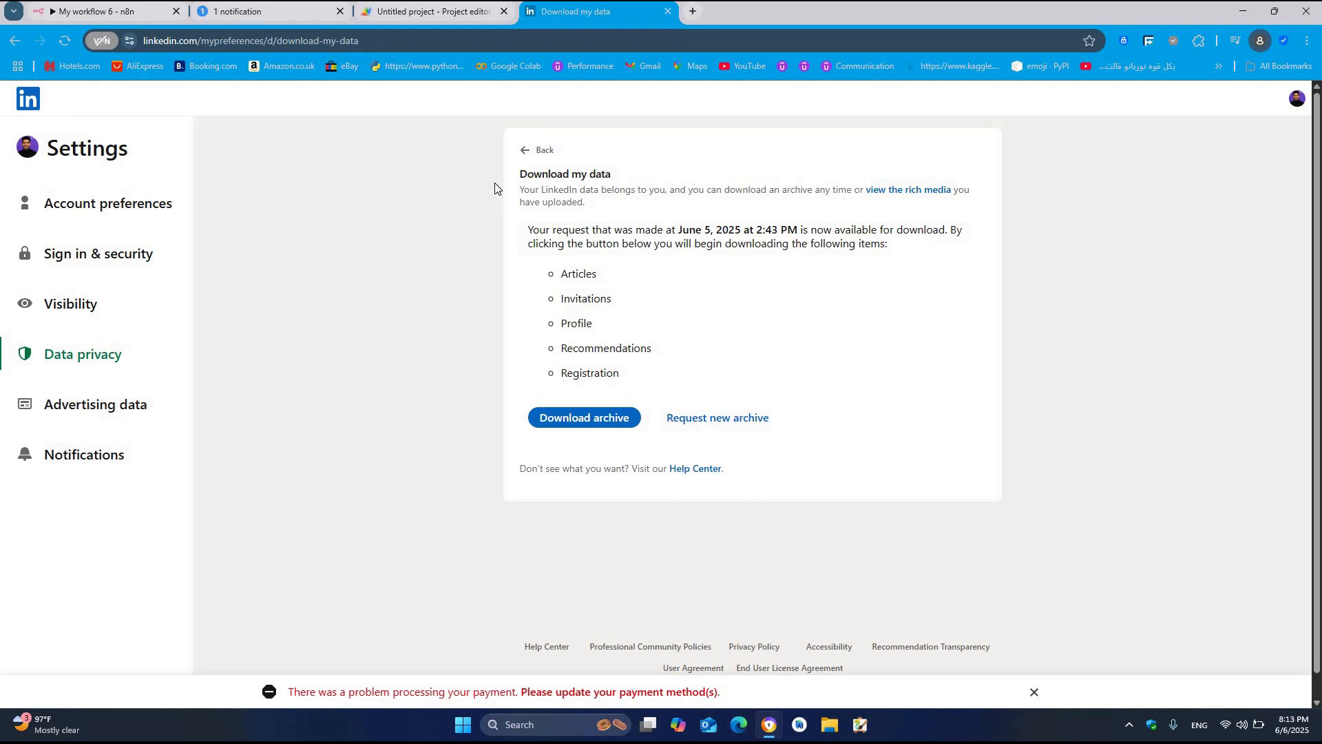
Step: View LinkedIn's Download my data page with the archive ready to download
click(266, 11)
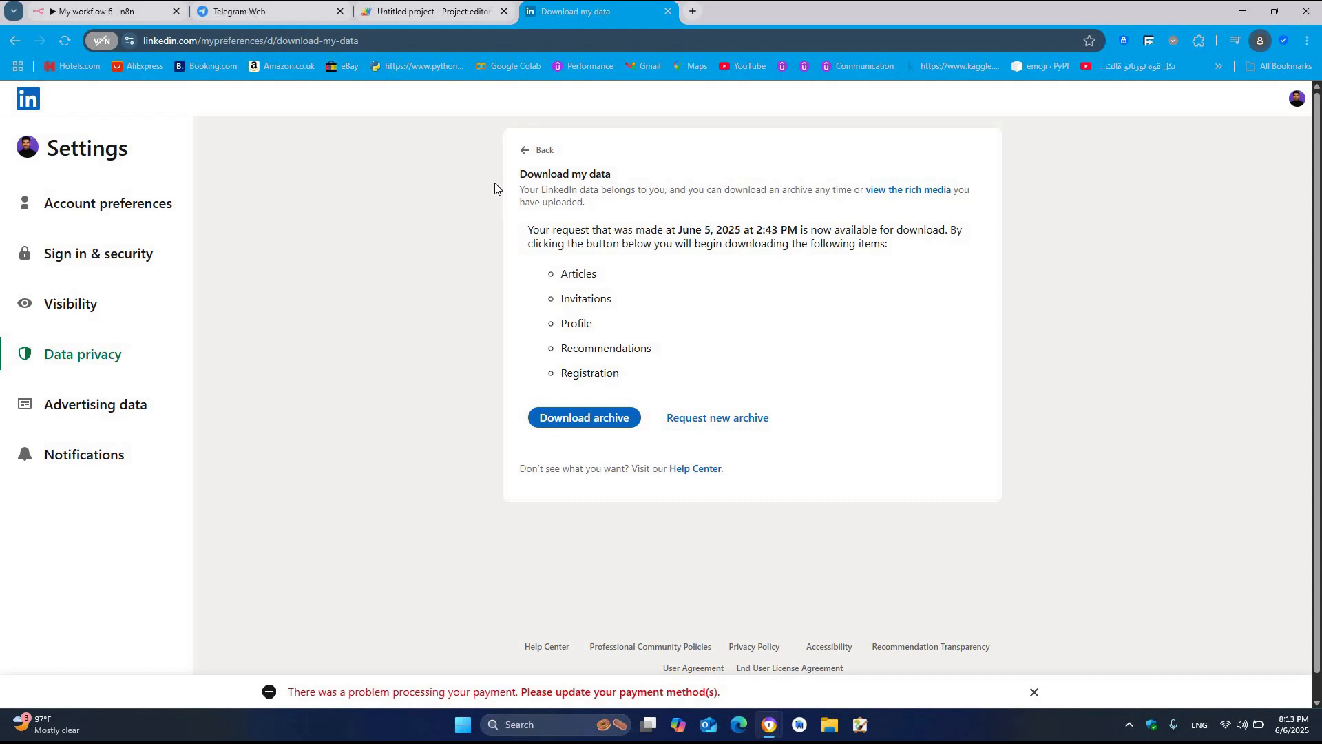
click(101, 11)
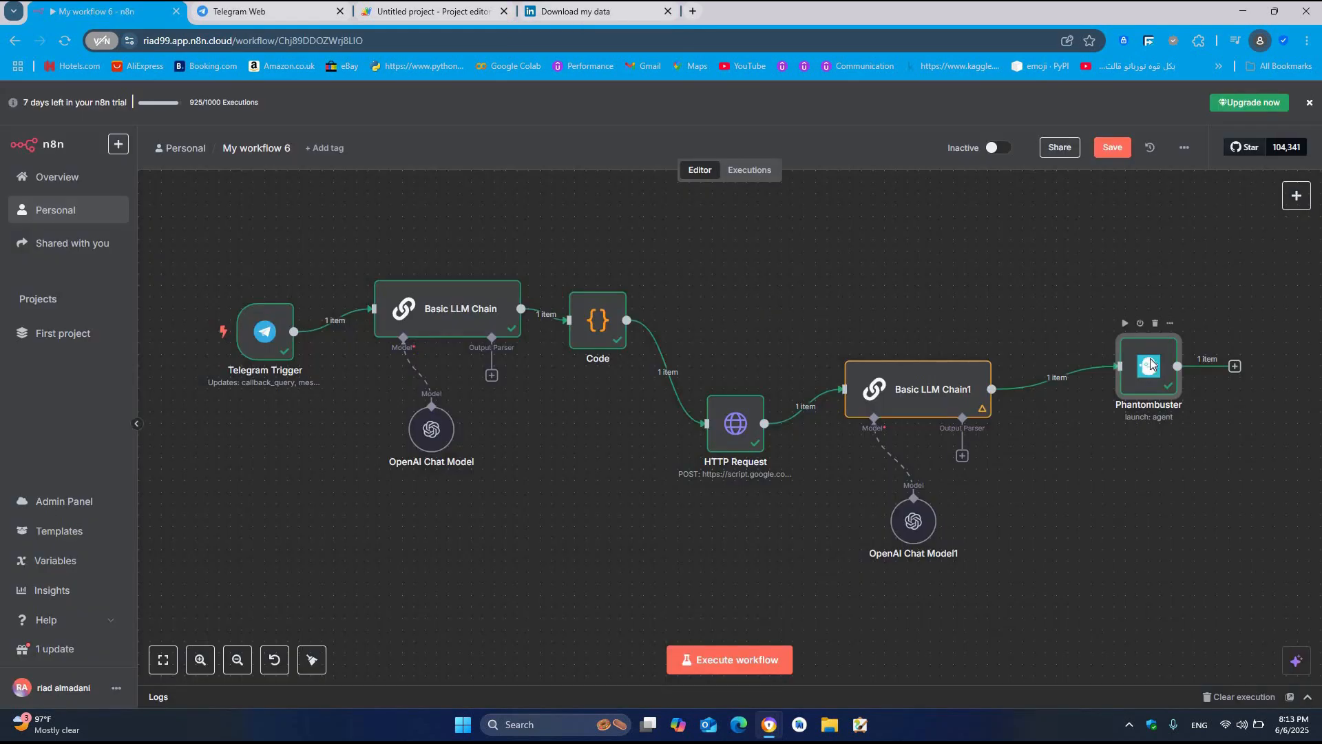
double_click(1149, 364)
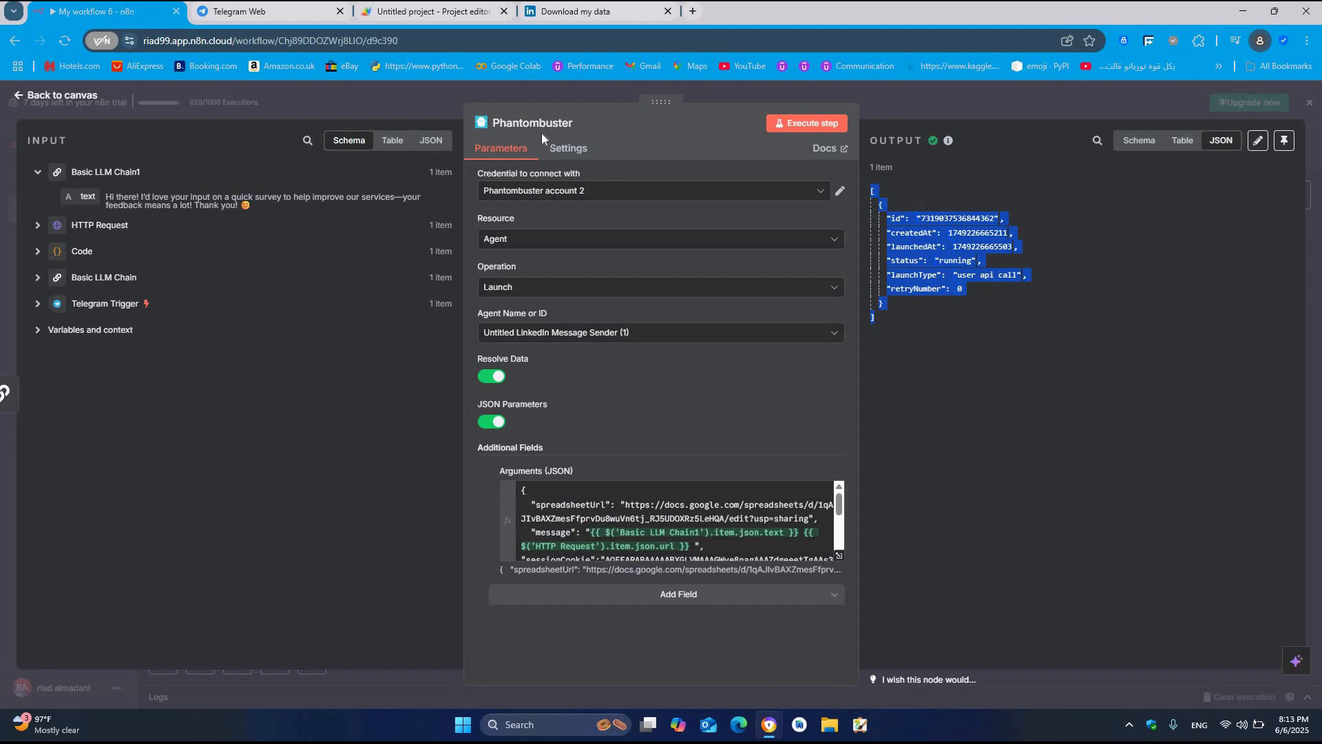
mouse_move(302, 226)
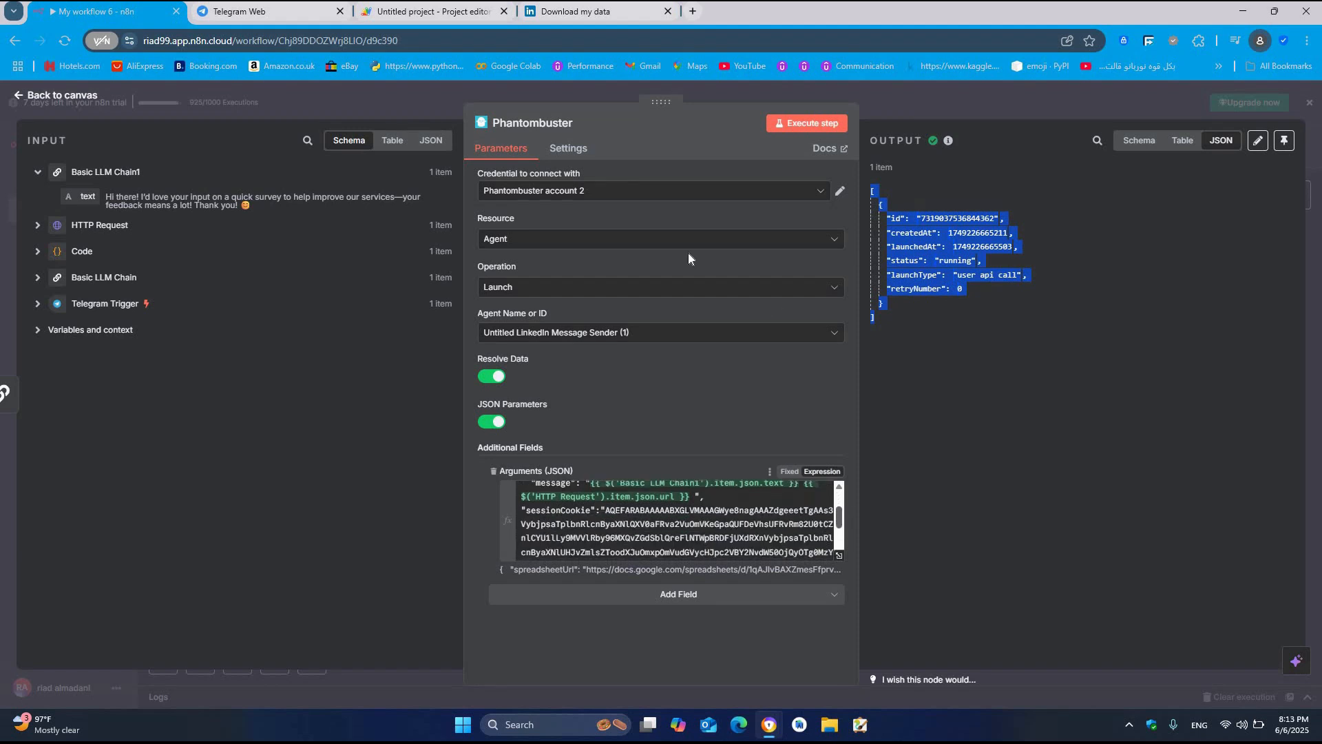
click(661, 190)
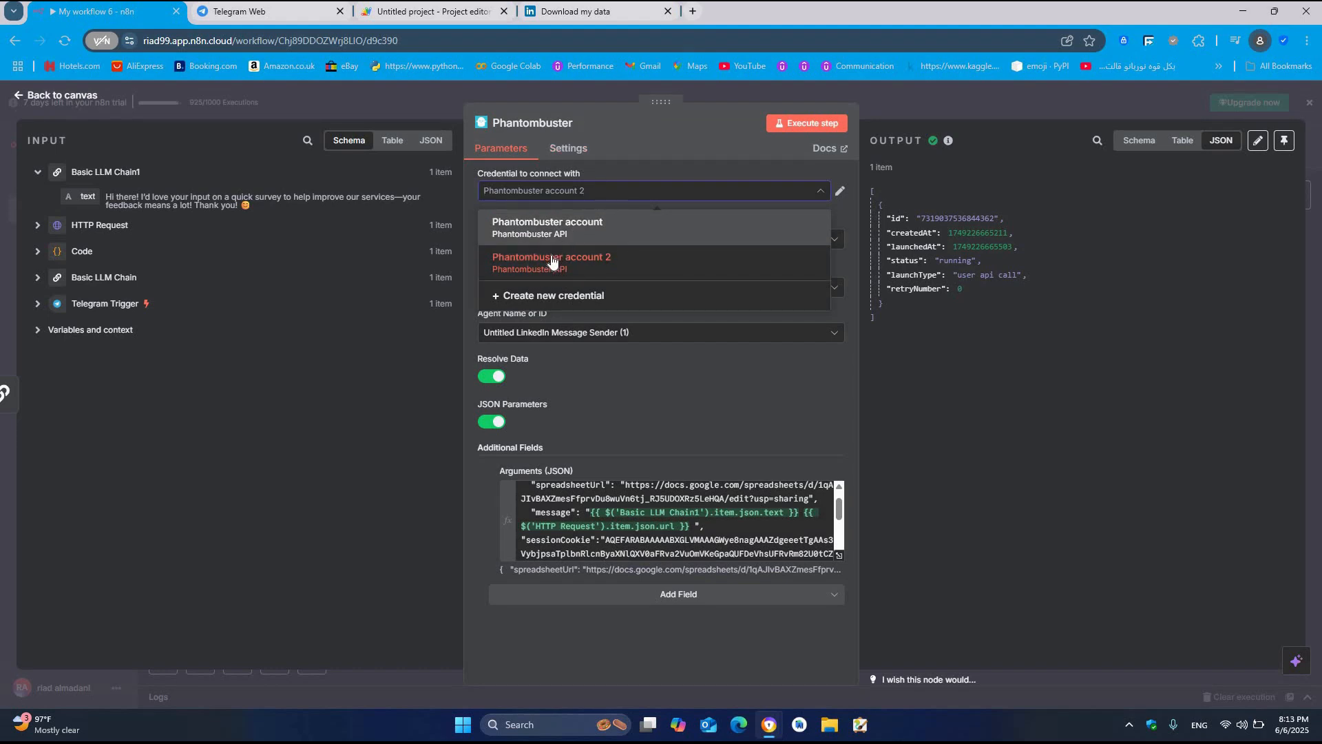
click(552, 262)
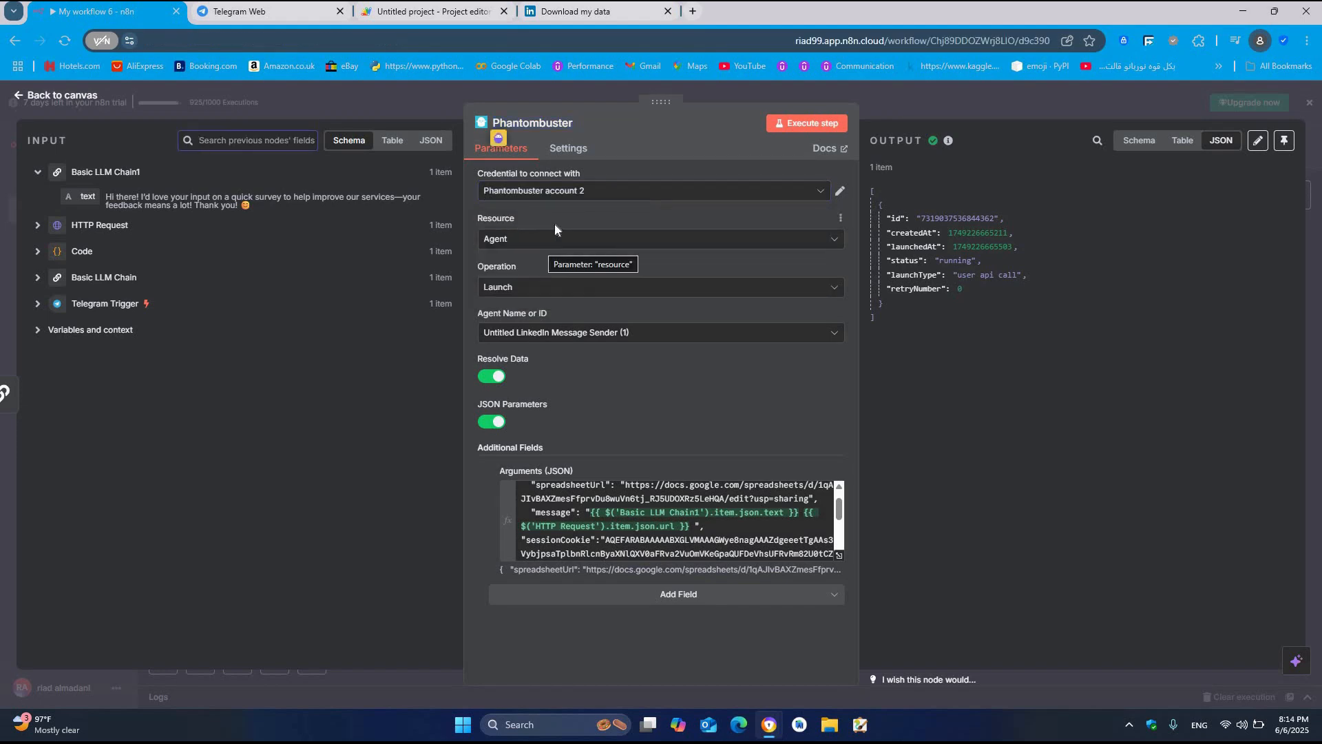
click(660, 239)
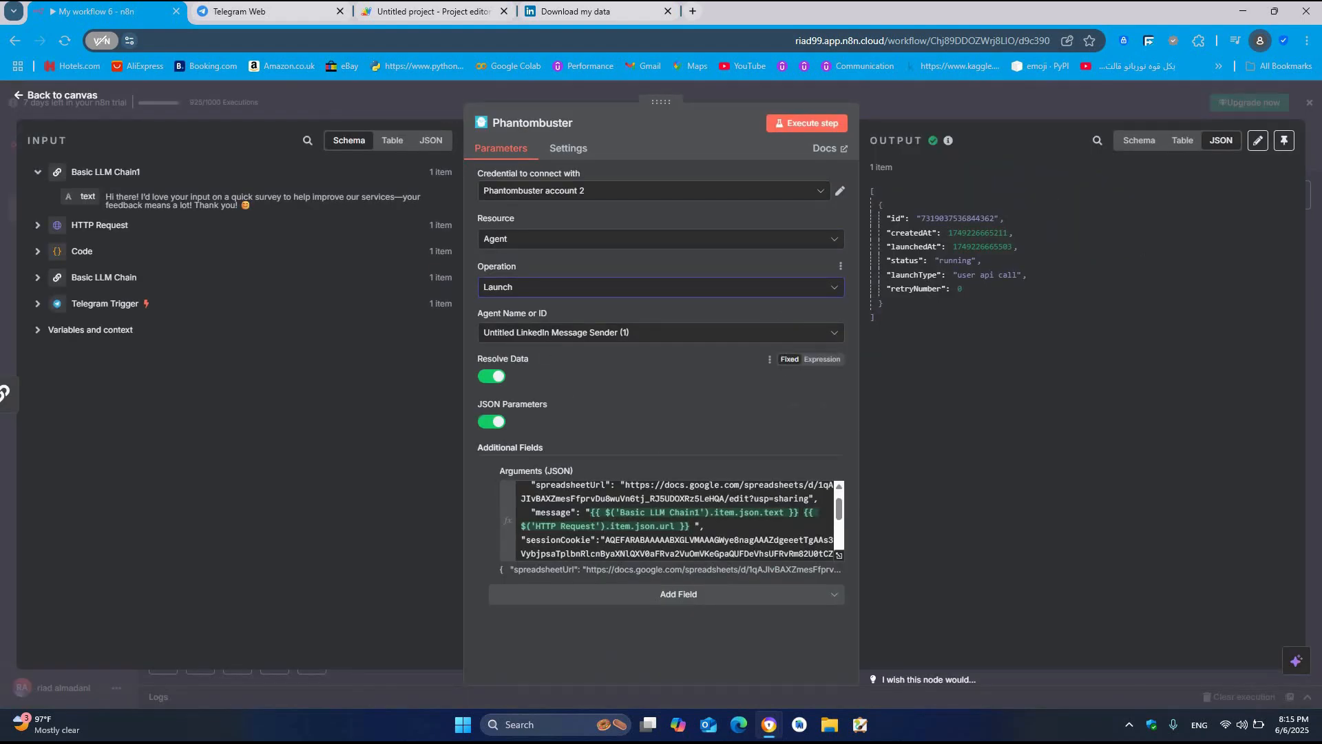
scroll(down, 3)
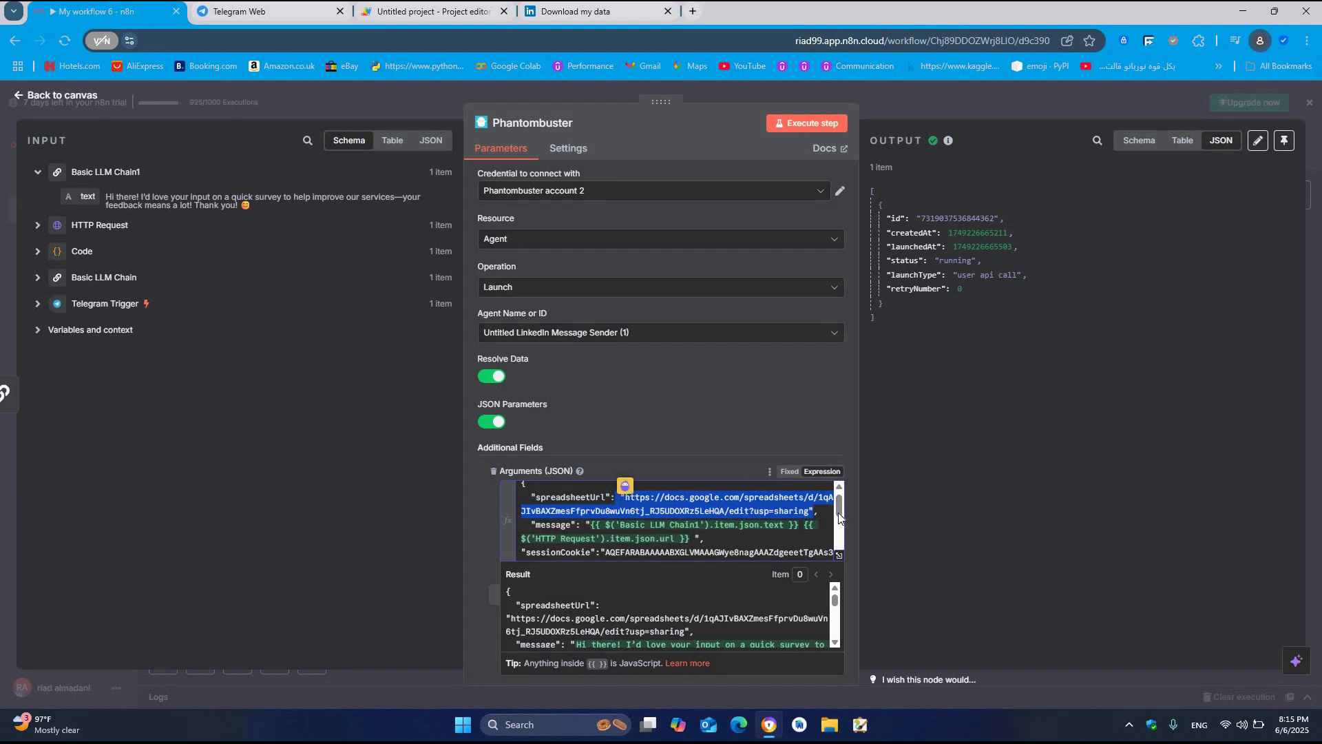
scroll(down, 3)
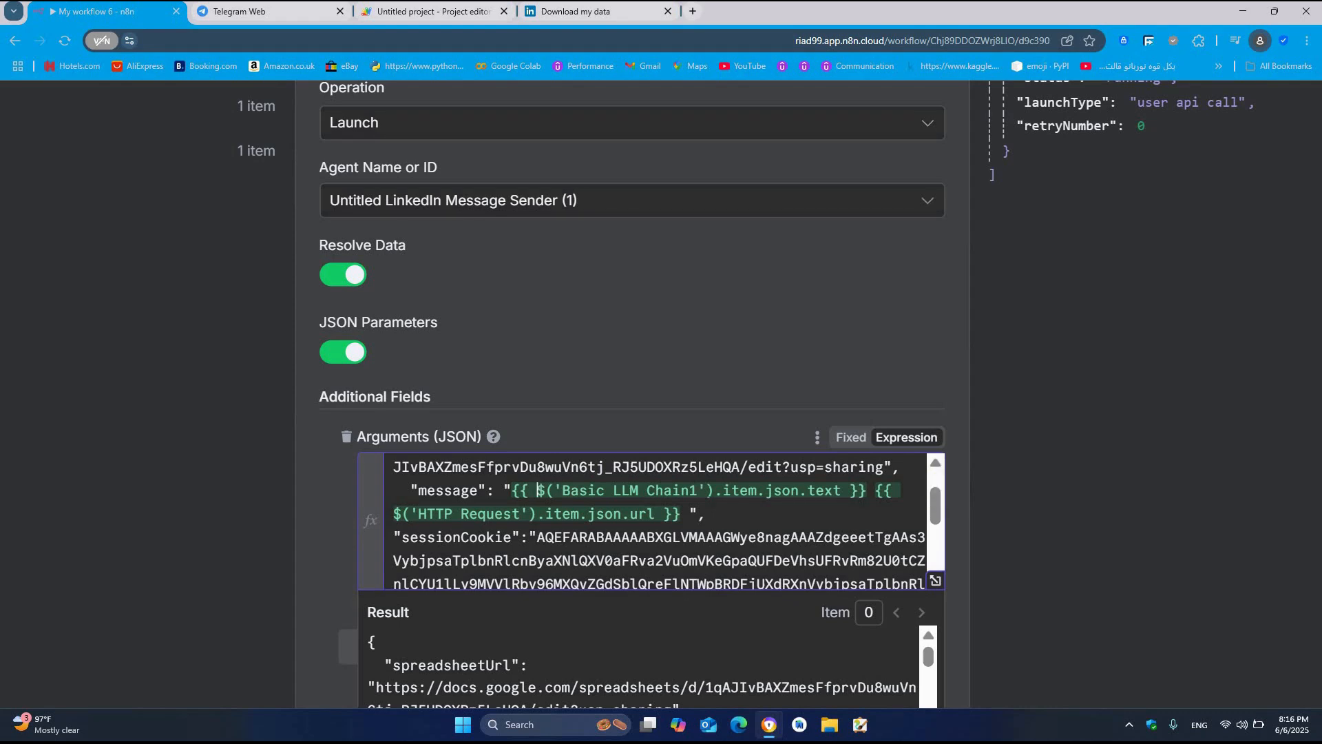
double_click(624, 489)
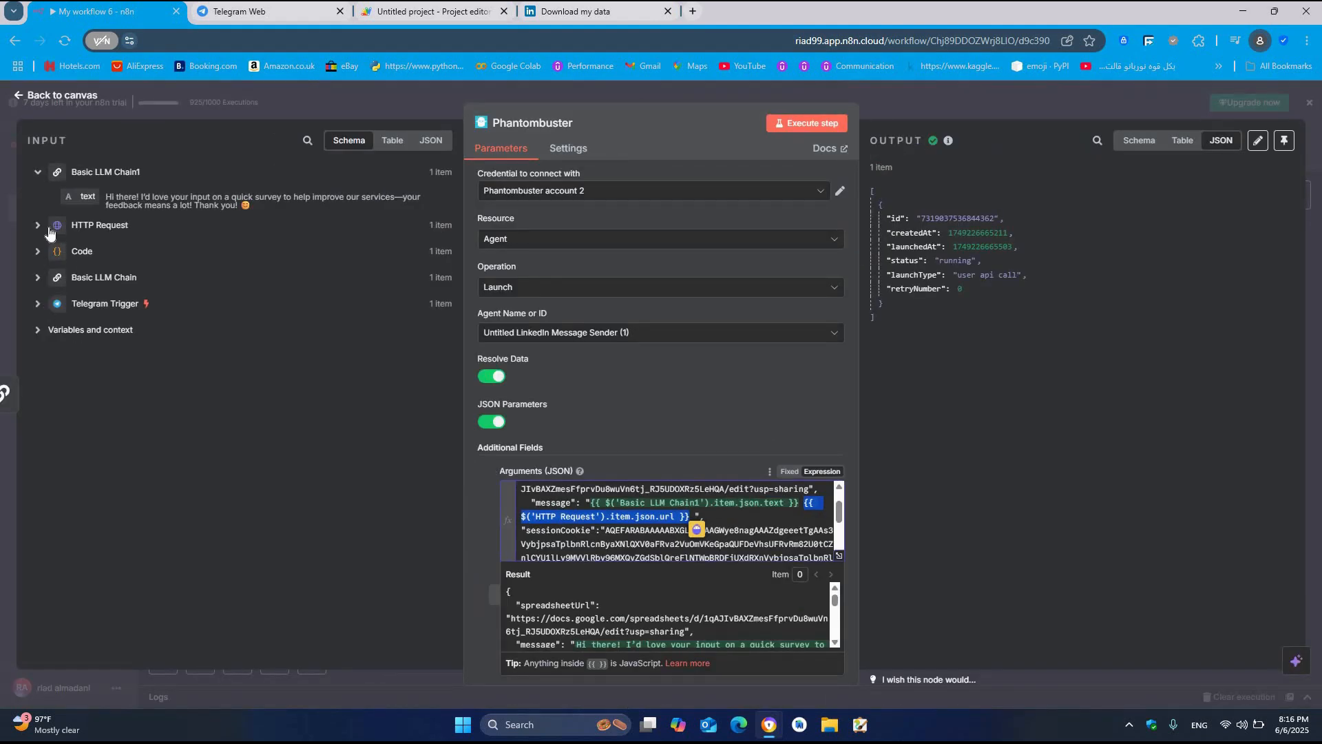
click(37, 225)
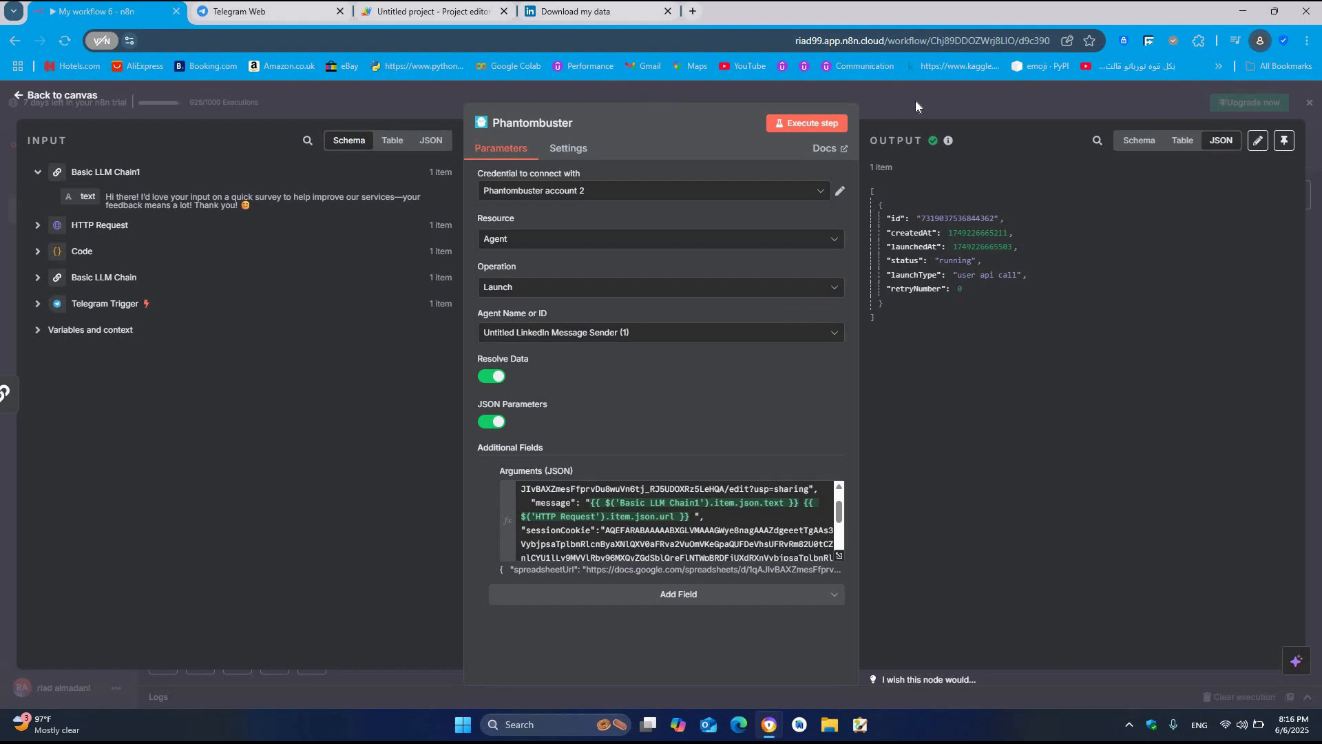
click(57, 94)
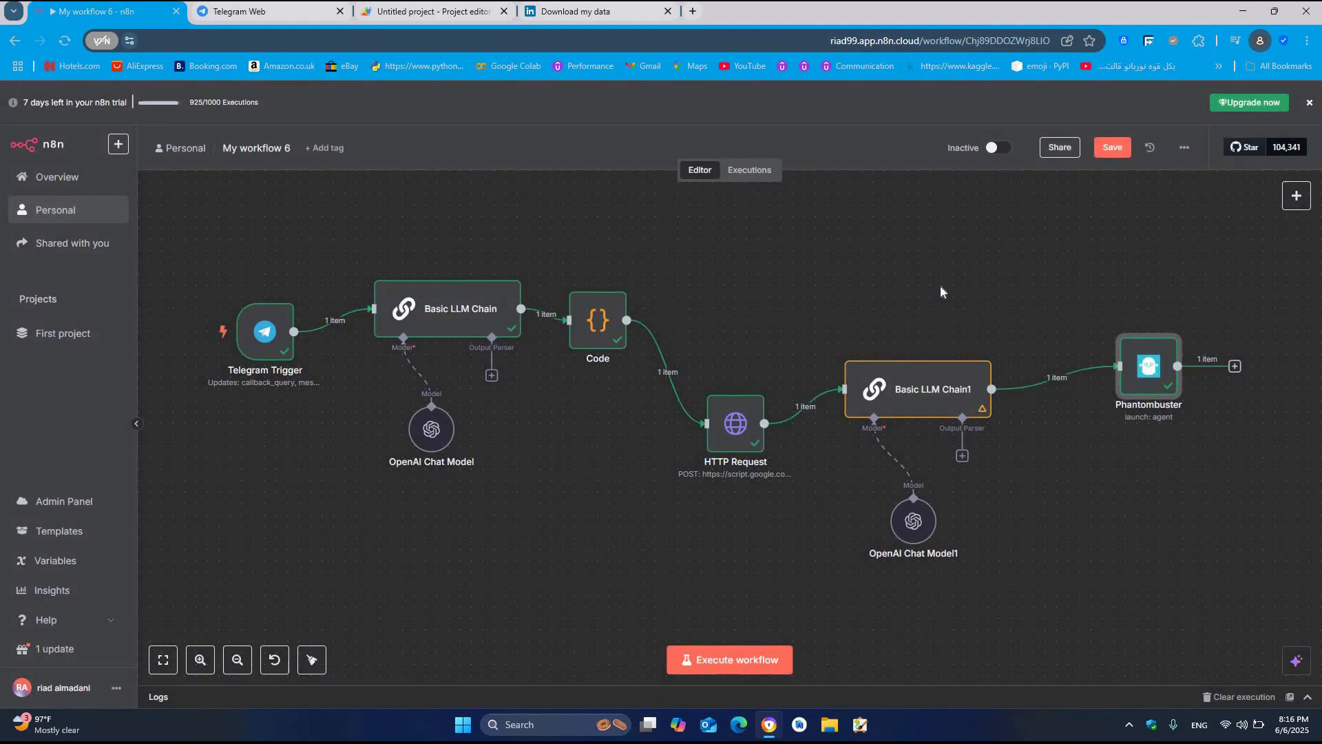